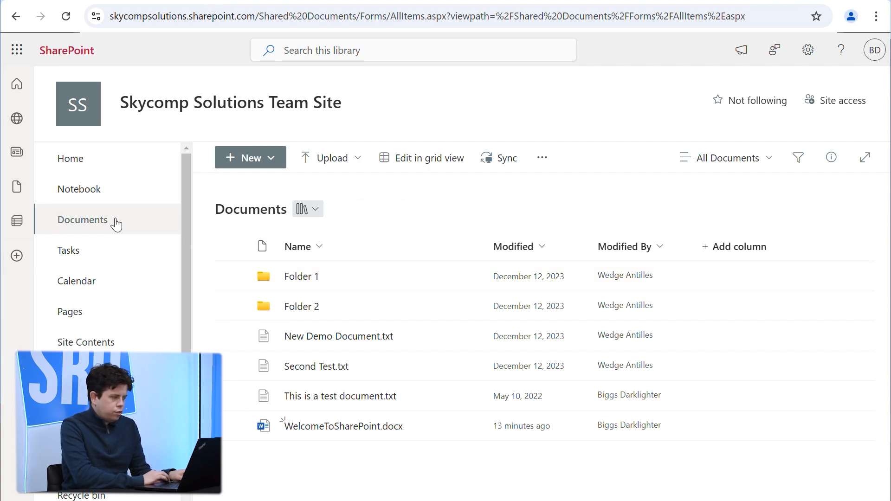
mouse_move(114, 222)
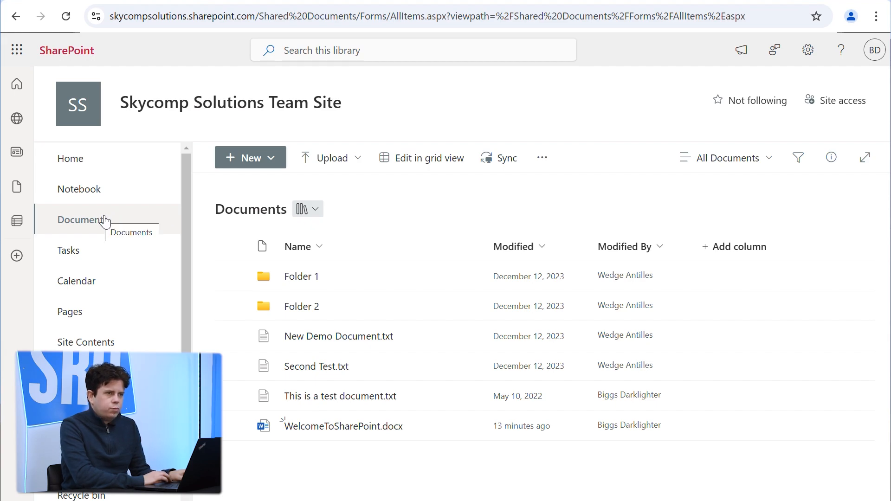
mouse_move(124, 226)
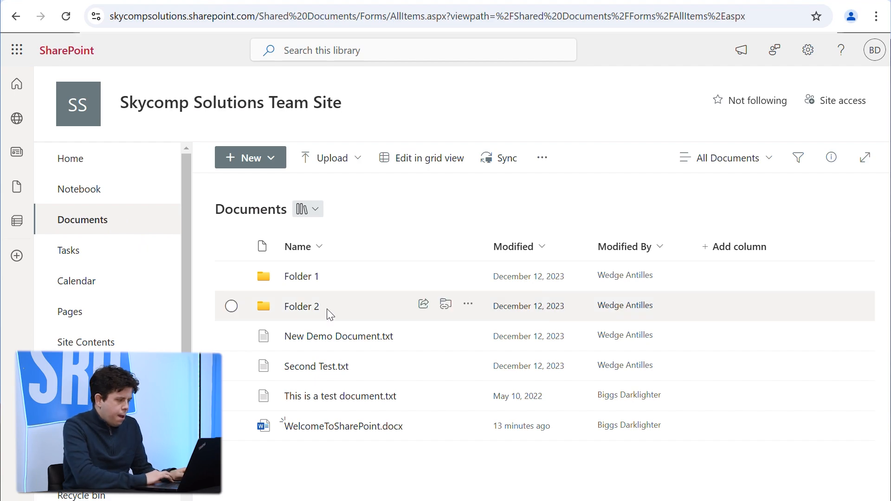
mouse_move(316, 367)
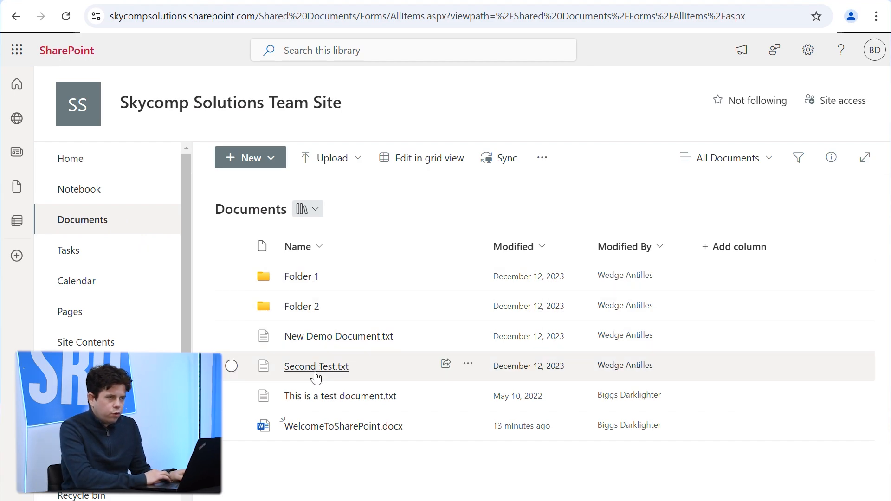
mouse_move(362, 256)
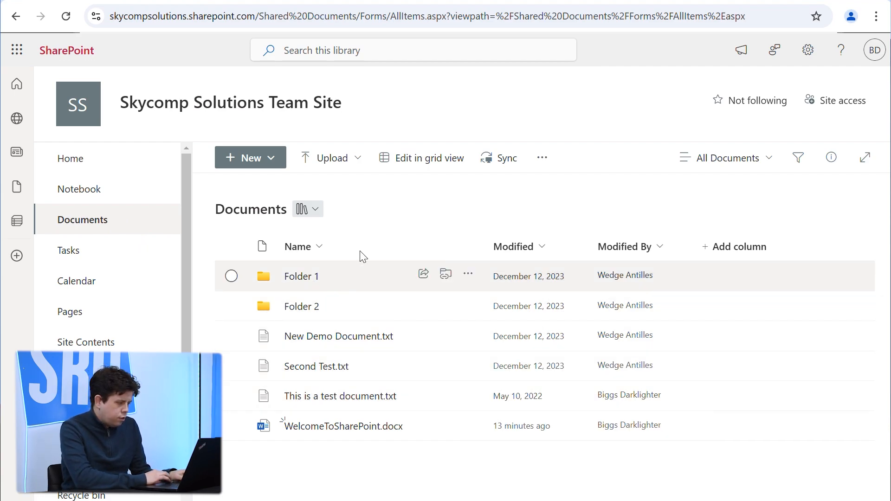
mouse_move(338, 193)
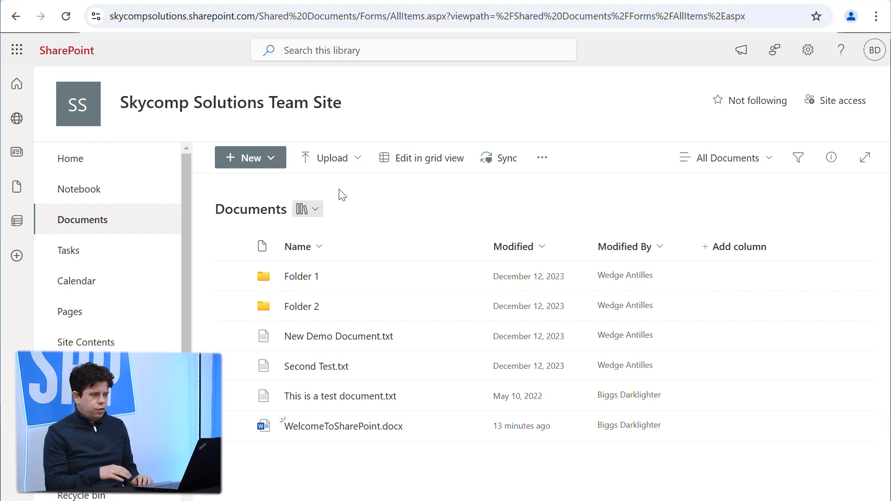
mouse_move(337, 195)
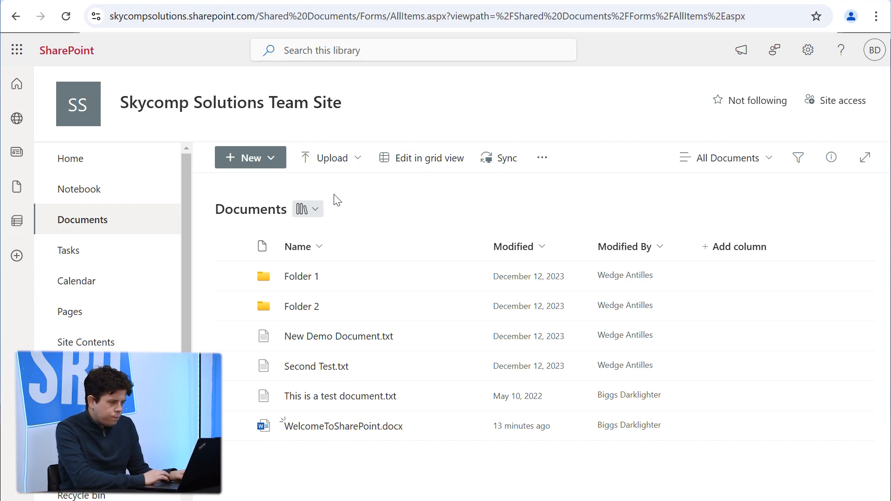
mouse_move(342, 200)
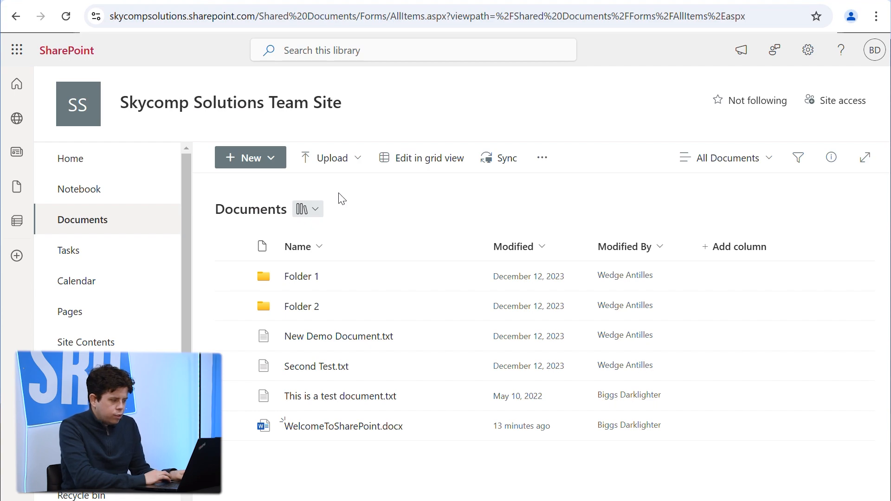
mouse_move(335, 196)
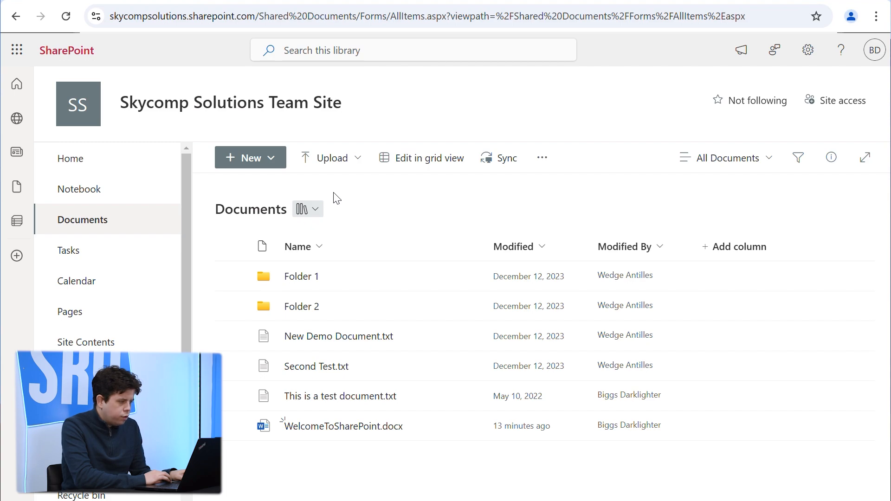
mouse_move(499, 158)
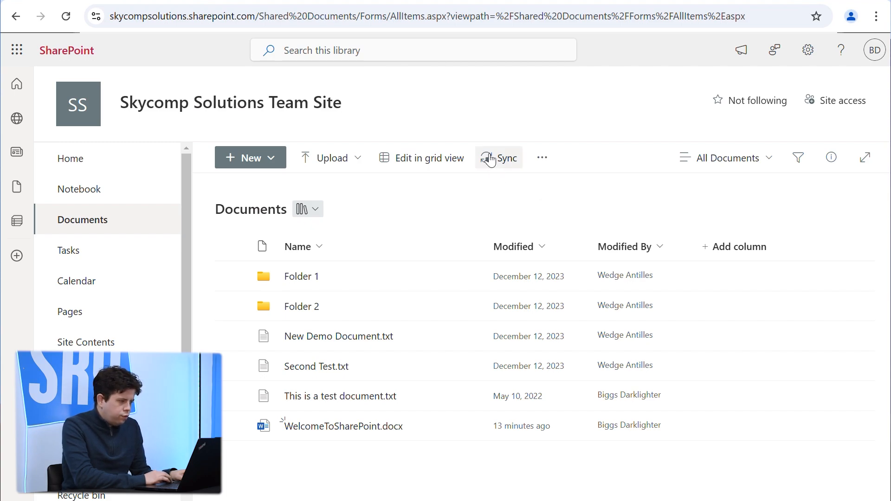
Step: Sync the Documents library through Microsoft OneDrive and close the syncing notice
left_click(499, 157)
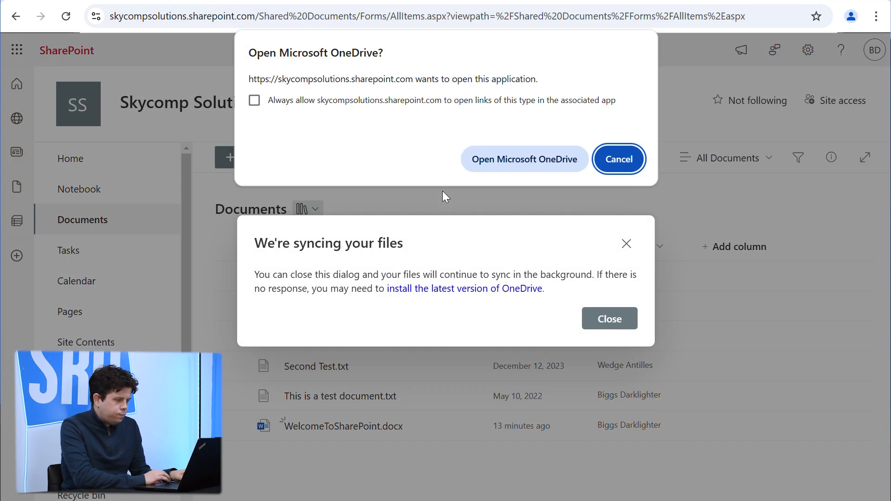
mouse_move(524, 159)
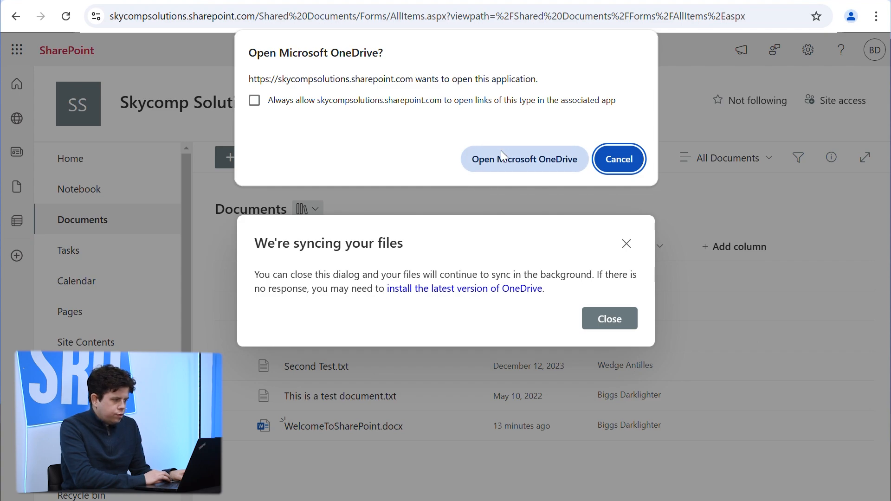
mouse_move(504, 160)
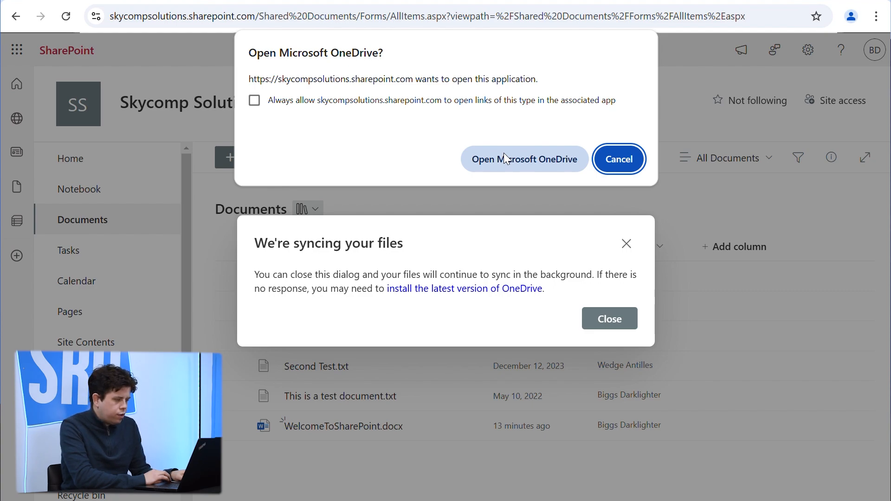
left_click(619, 159)
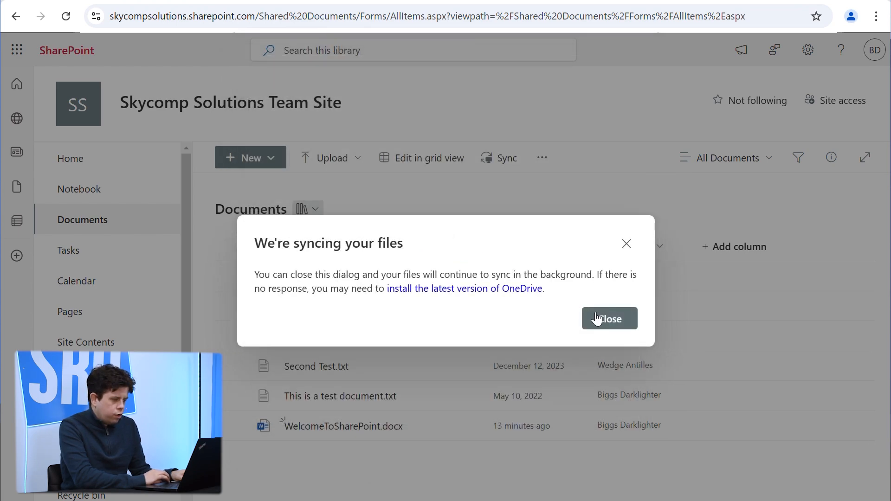
left_click(609, 318)
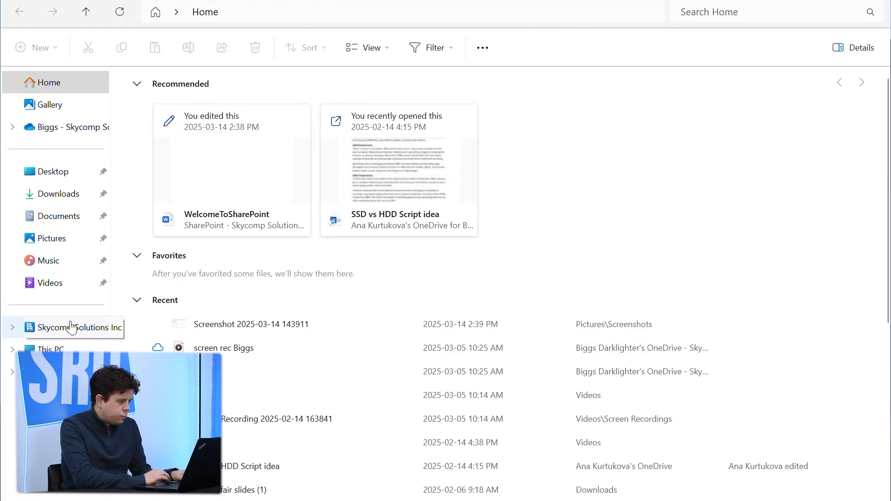
mouse_move(31, 333)
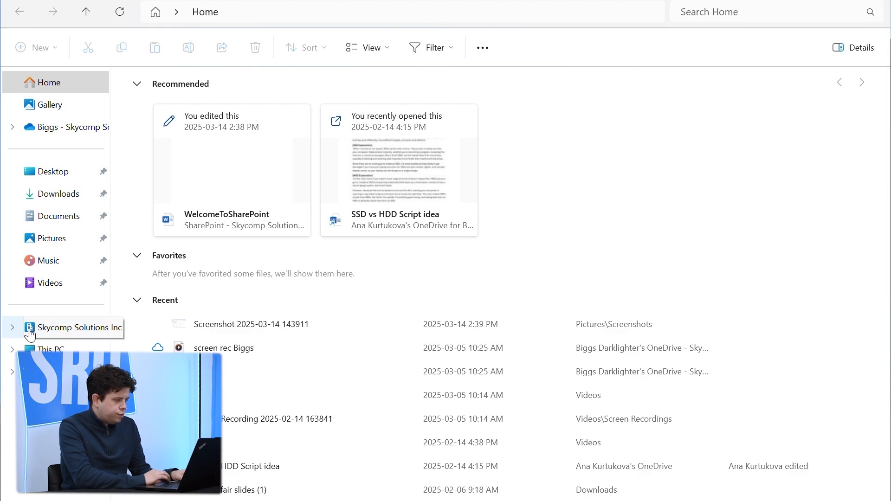
Step: Expand Skycomp Solutions Inc, compare with the Biggs OneDrive folders, then return to it
left_click(12, 327)
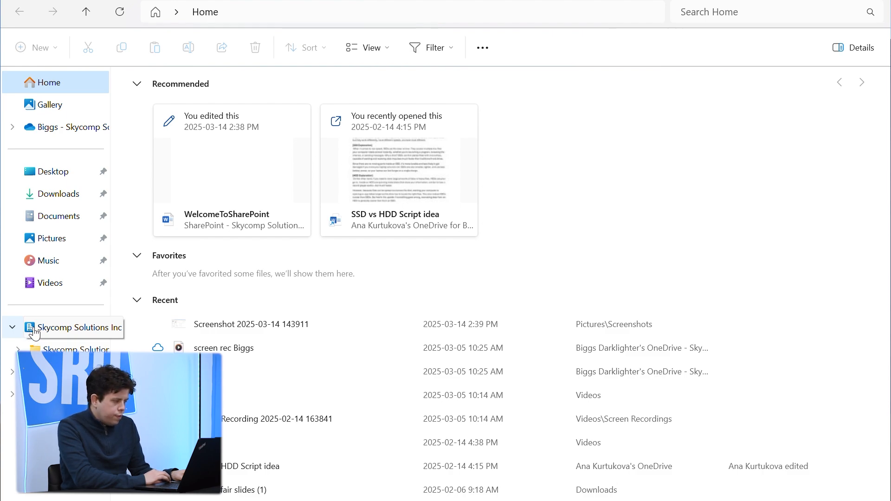
left_click(78, 328)
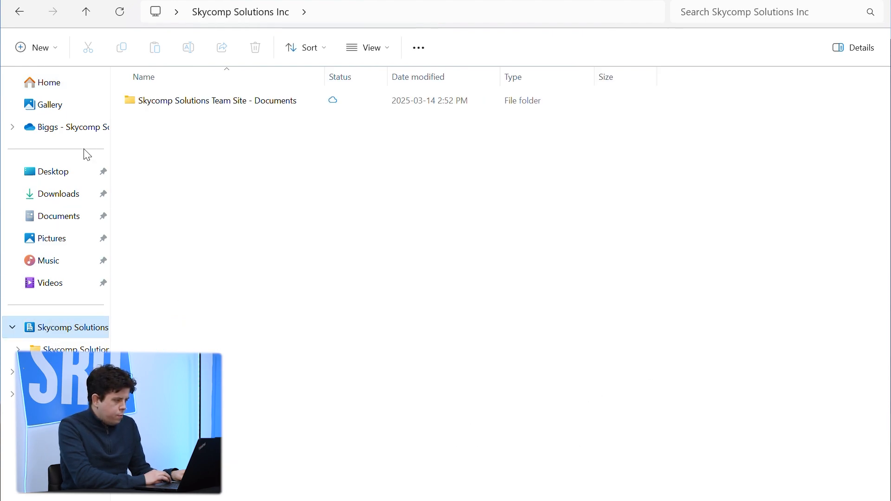
mouse_move(76, 127)
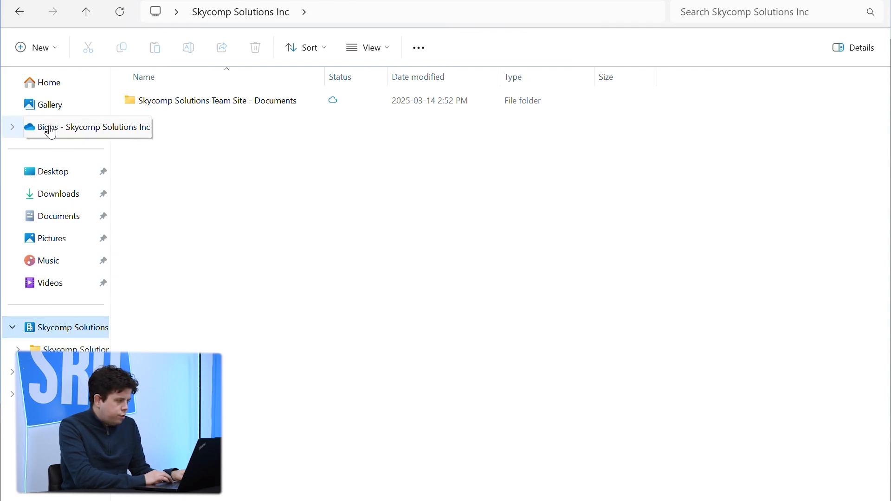
left_click(91, 126)
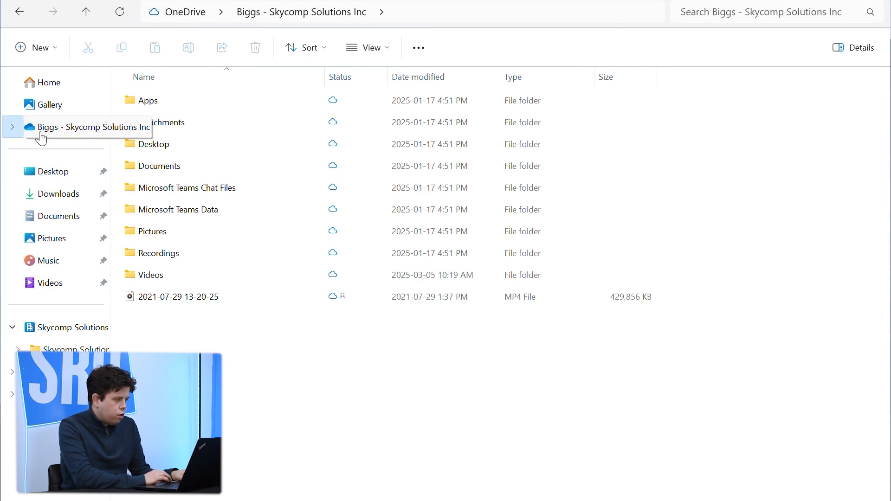
left_click(170, 165)
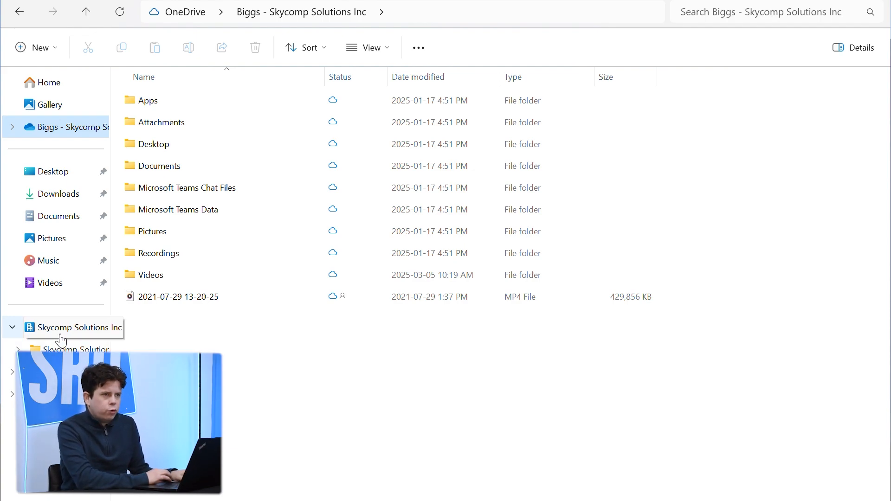
left_click(80, 327)
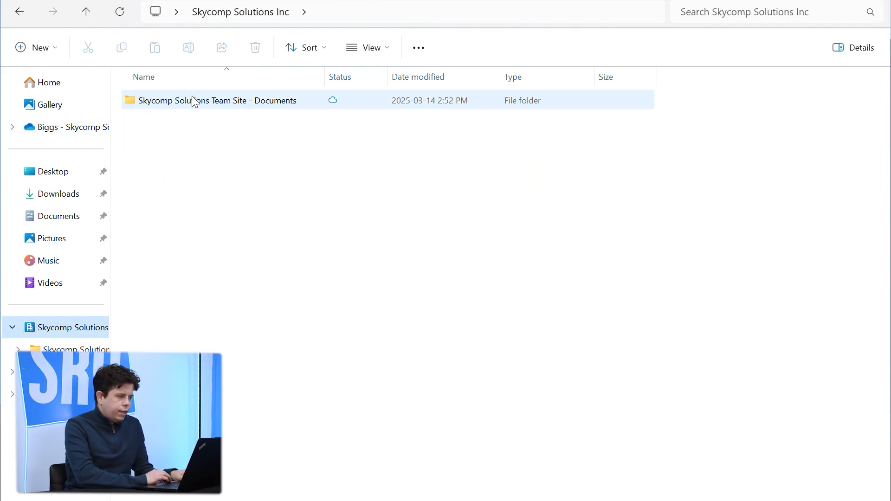
mouse_move(296, 127)
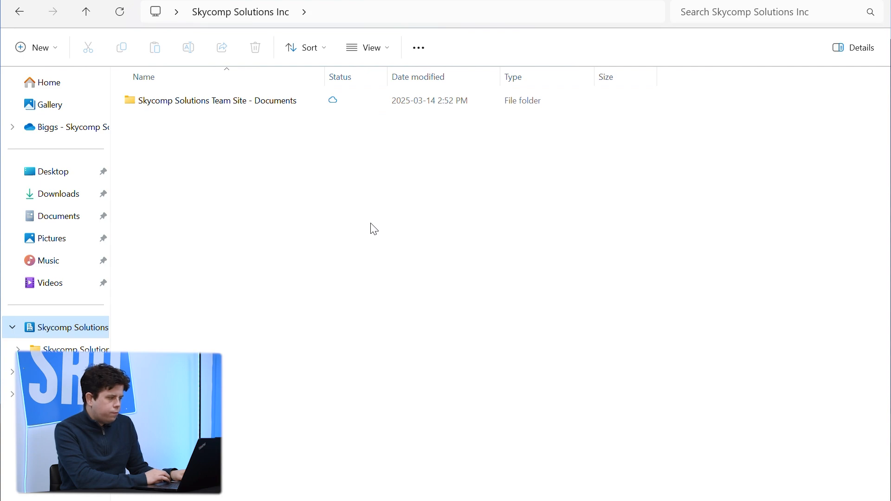
mouse_move(459, 297)
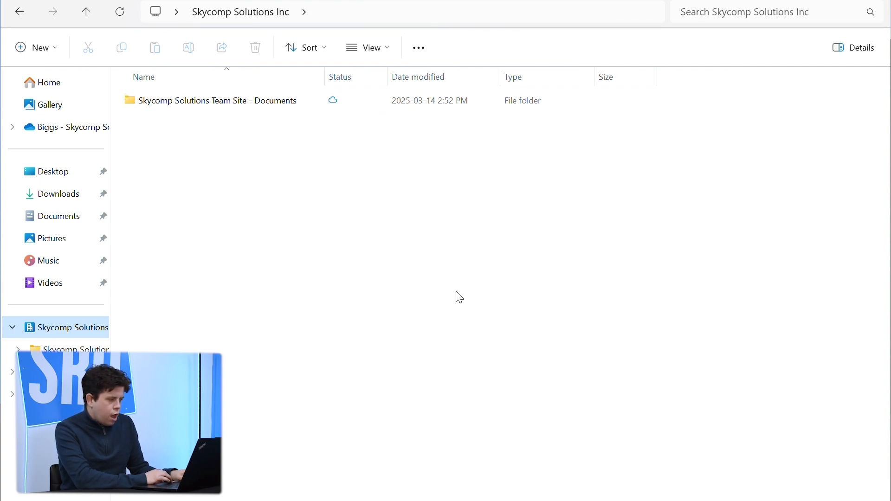
mouse_move(499, 393)
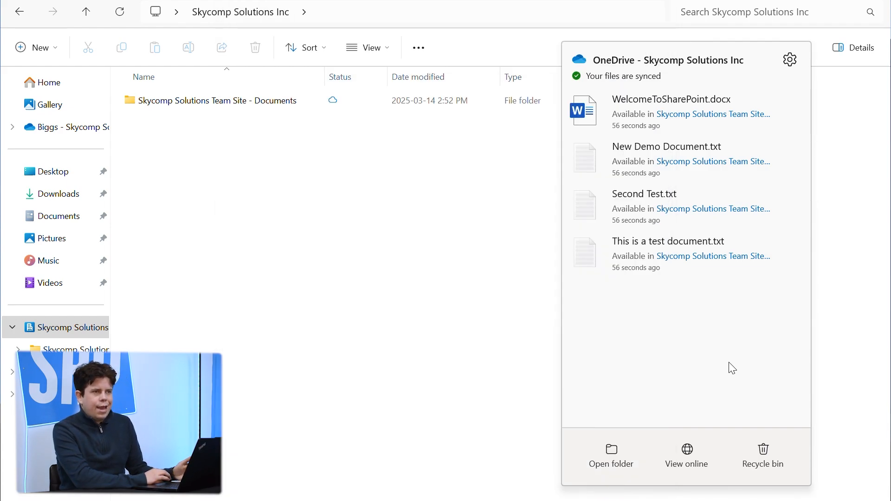
mouse_move(665, 337)
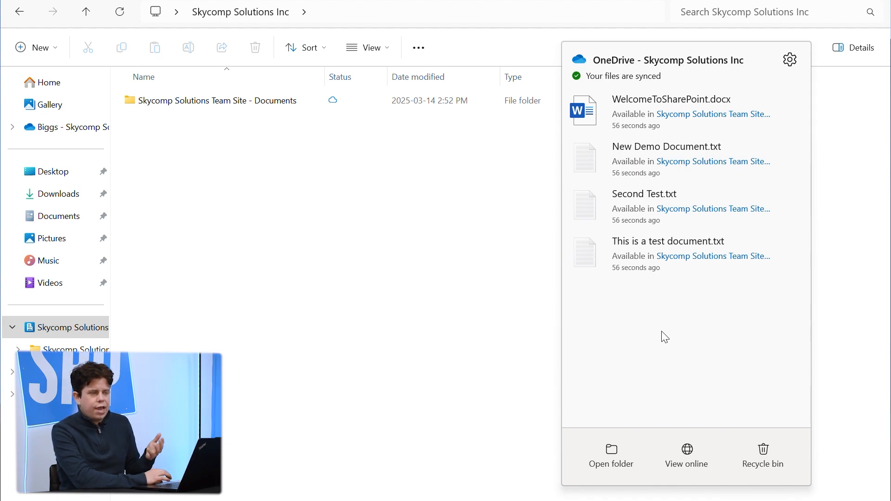
mouse_move(641, 329)
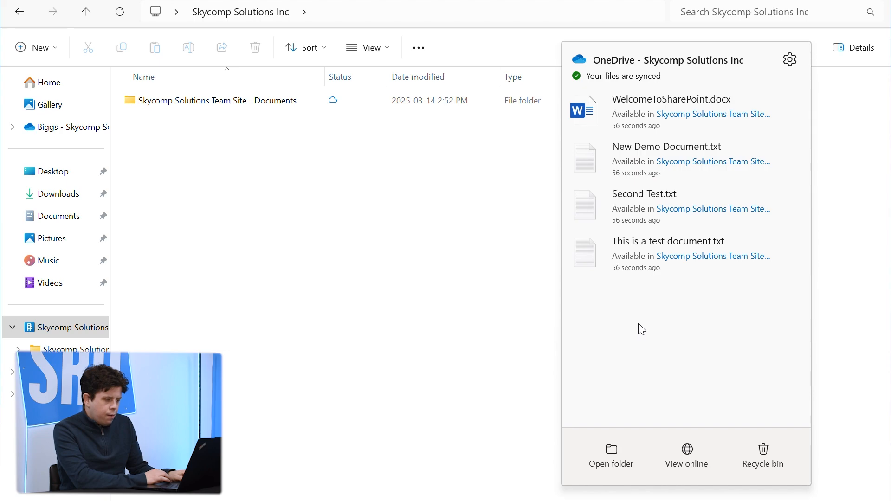
mouse_move(645, 335)
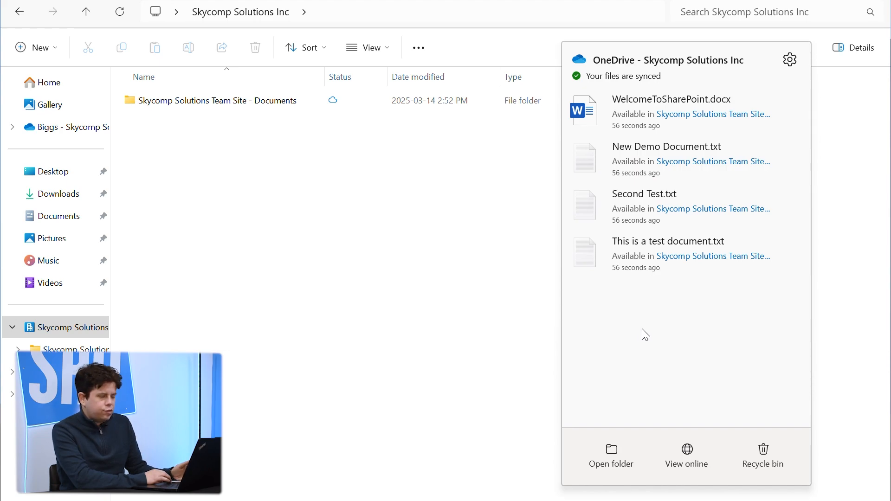
mouse_move(173, 192)
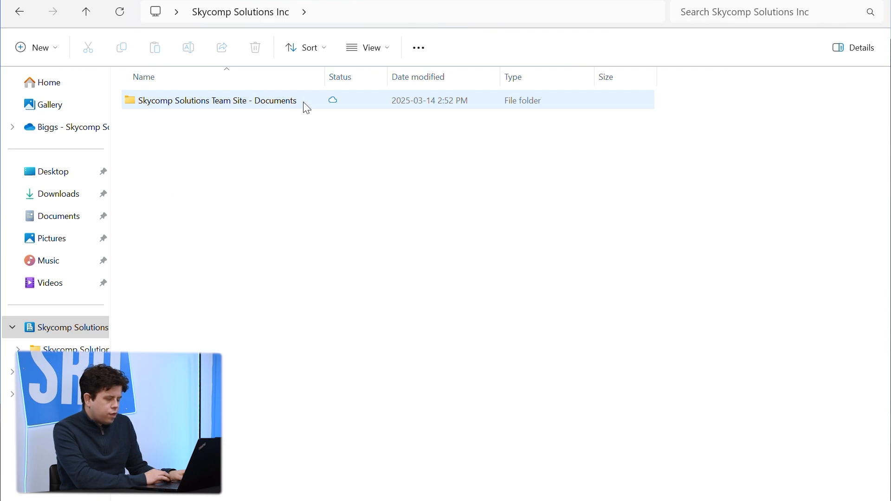
Step: Open Team Site - Documents and select Folder 1 plus WelcomeToSharePoint
double_click(215, 100)
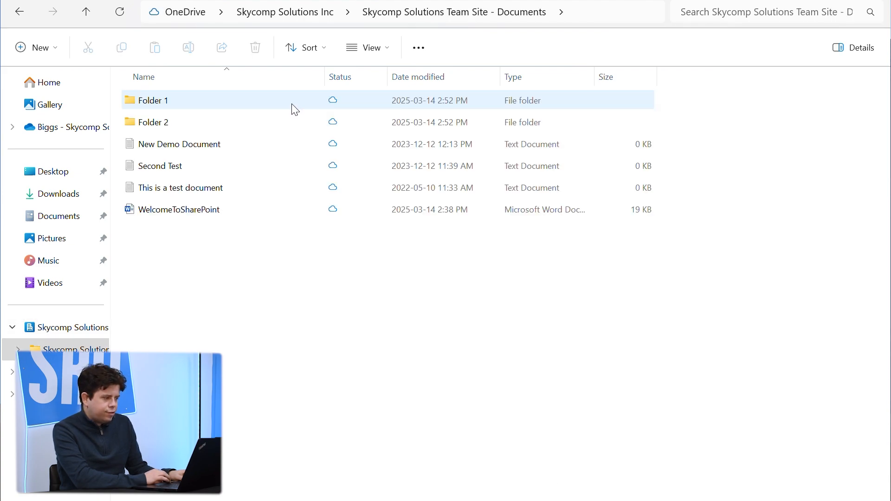
left_click(179, 144)
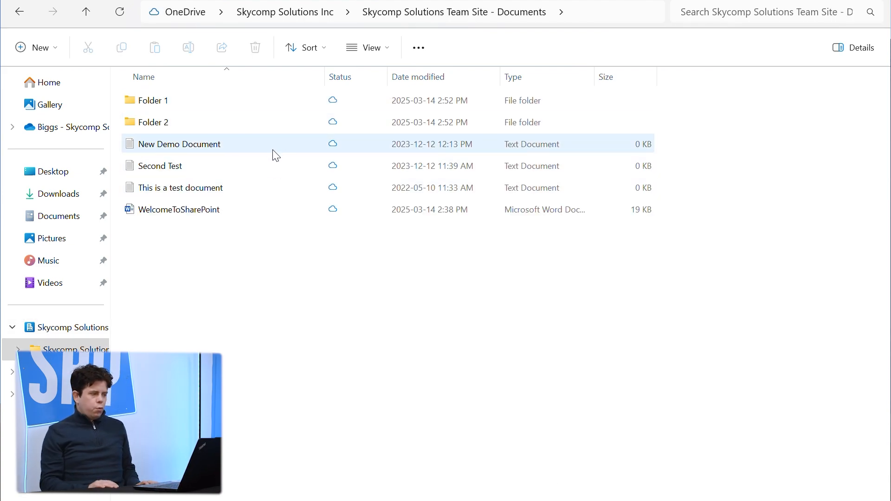
mouse_move(274, 154)
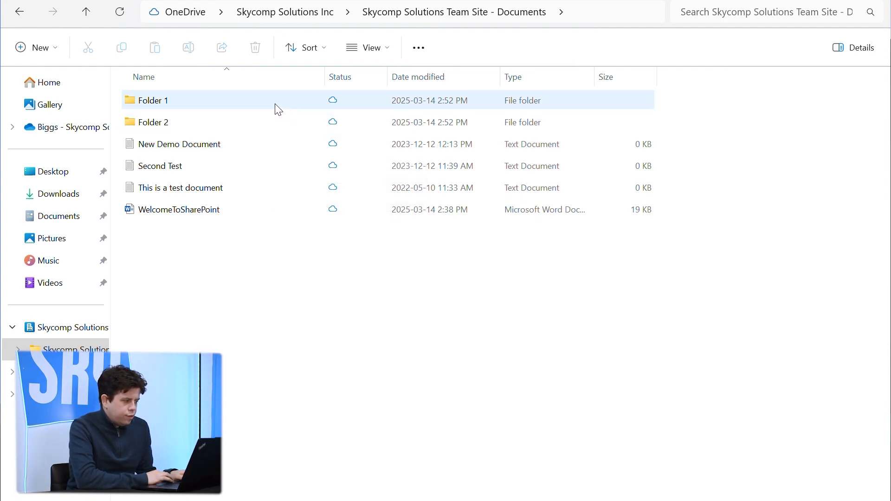
mouse_move(278, 109)
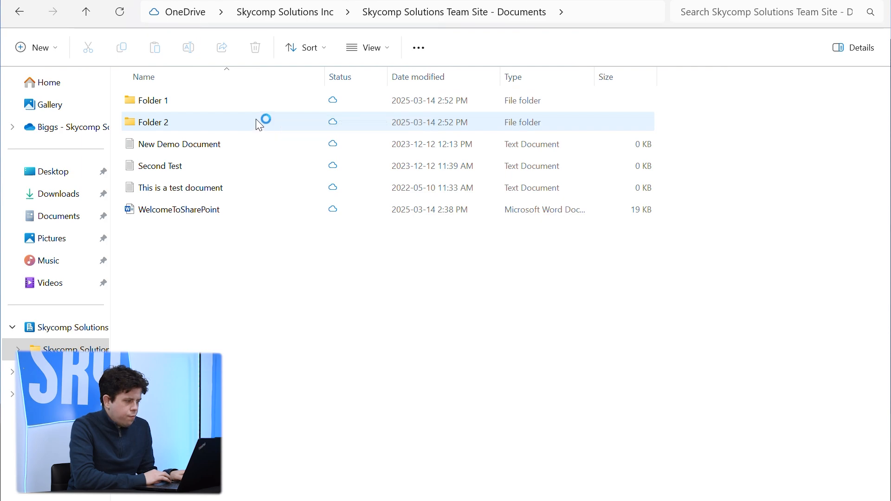
left_click(152, 100)
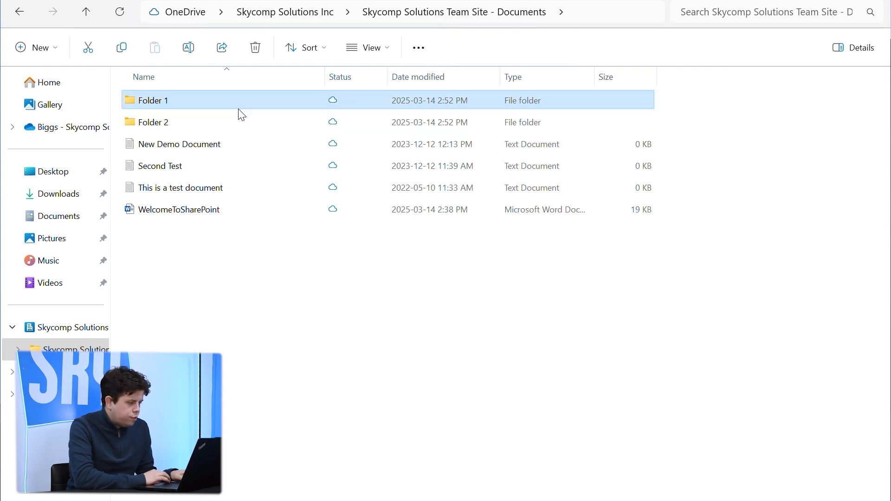
left_click(178, 210)
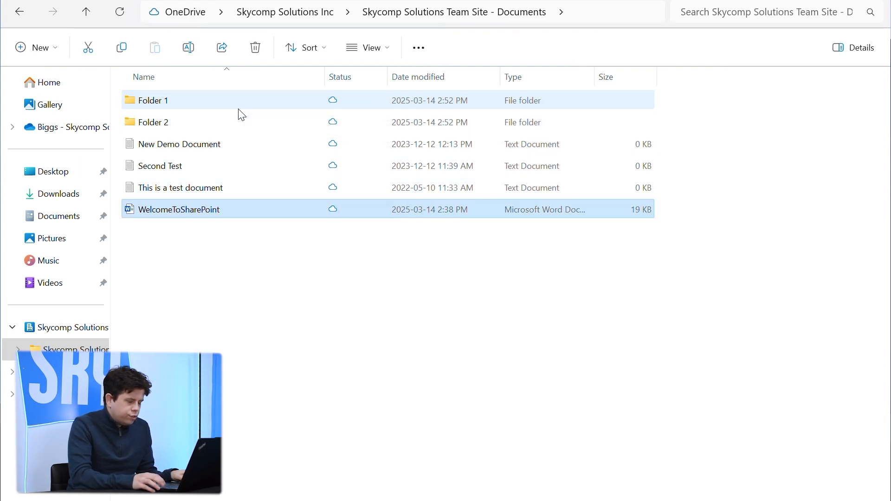
mouse_move(238, 109)
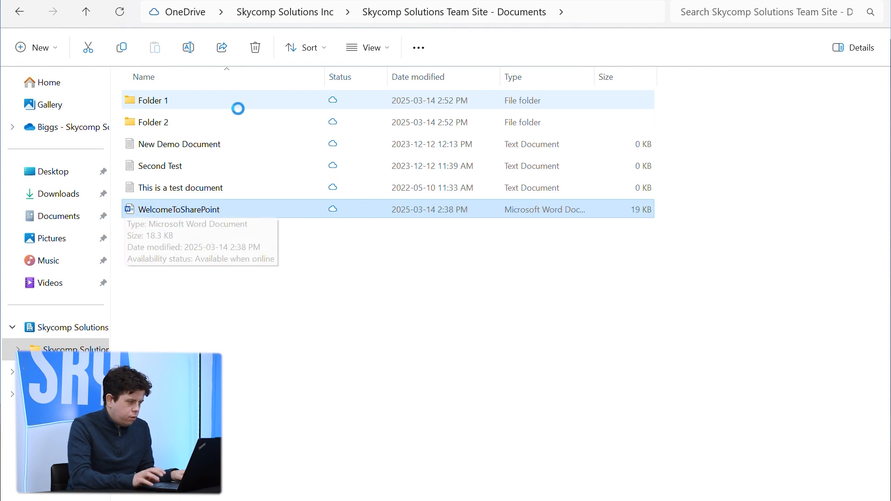
Step: Download WelcomeToSharePoint by opening it, then select This is a test document
double_click(177, 209)
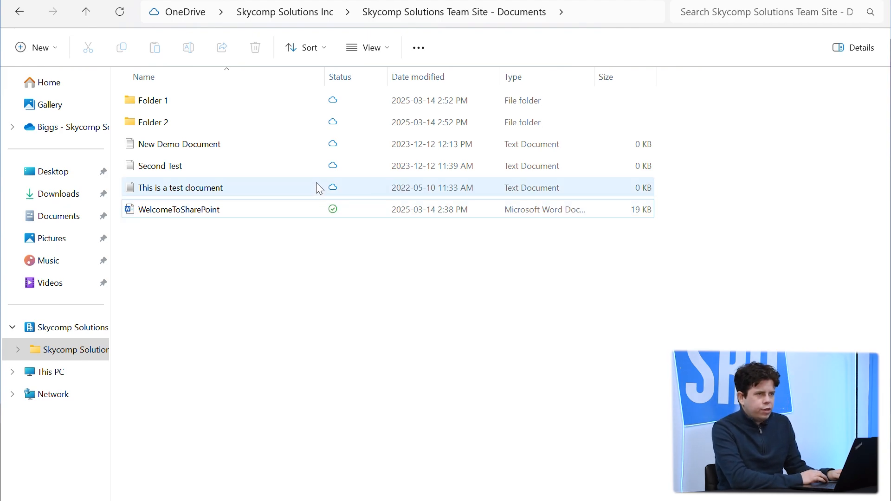
left_click(179, 209)
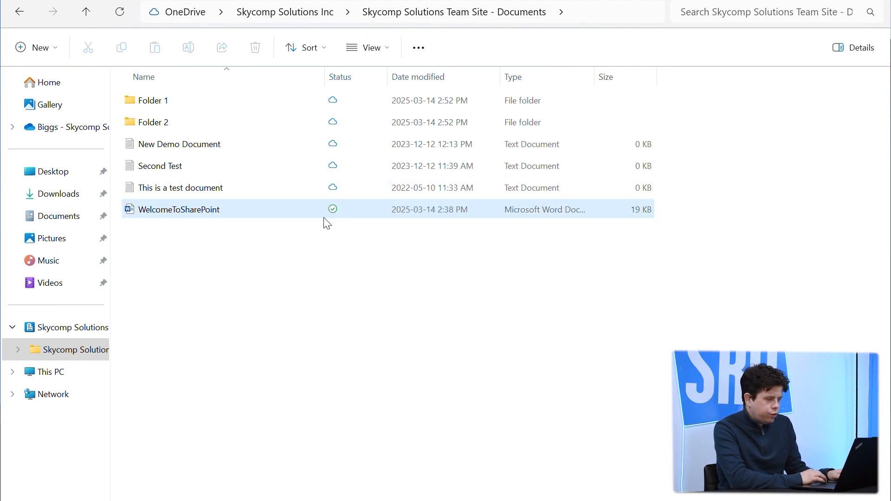
mouse_move(335, 222)
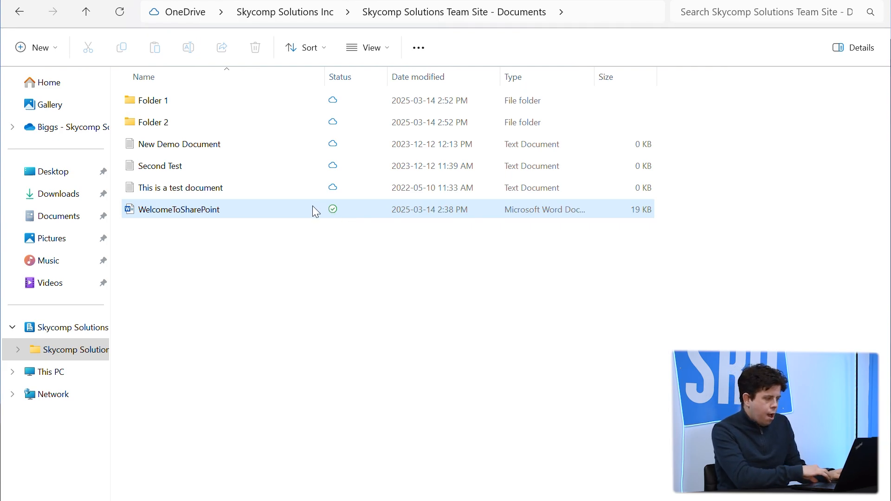
mouse_move(322, 216)
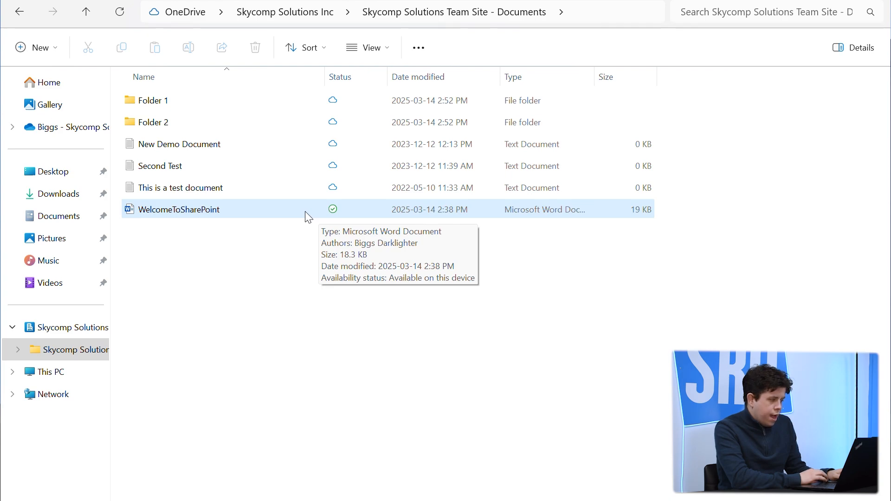
left_click(181, 188)
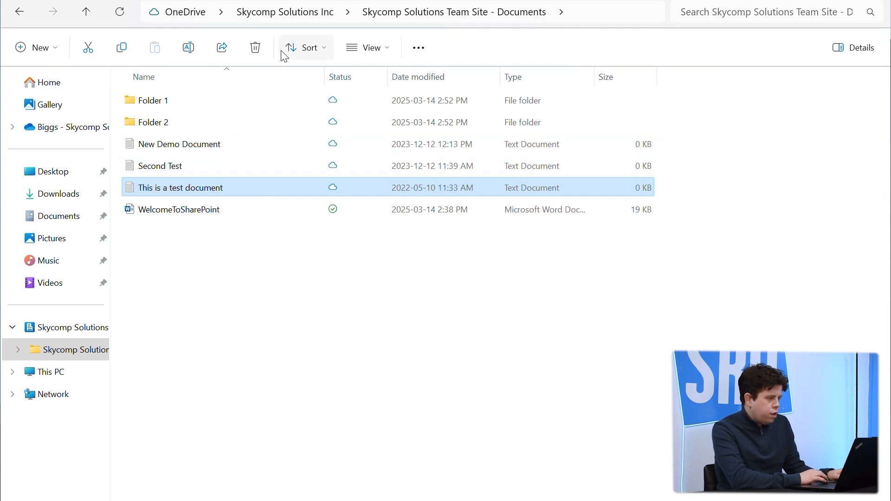
mouse_move(65, 350)
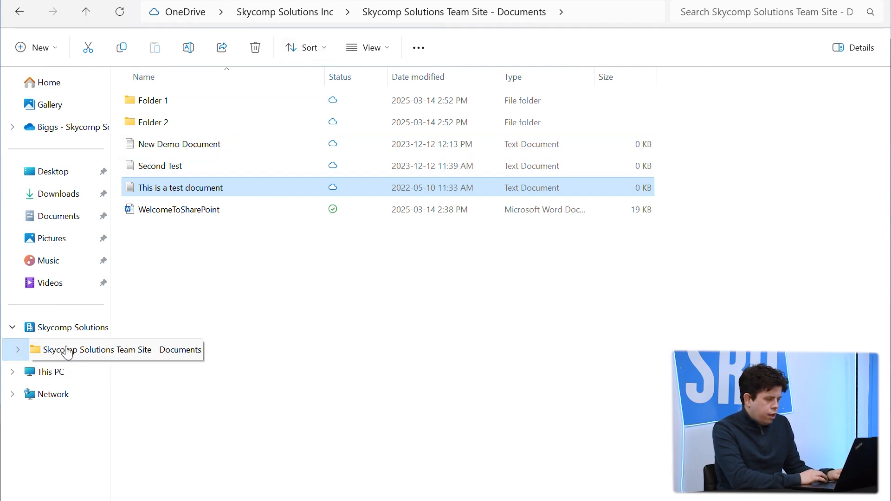
Step: Expand Team Site - Documents in the tree and reselect WelcomeToSharePoint to see sync pending
left_click(211, 237)
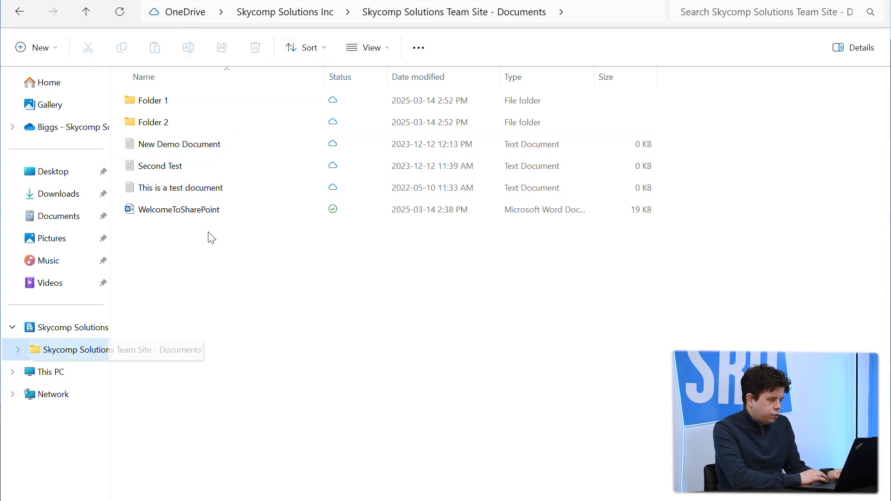
mouse_move(46, 350)
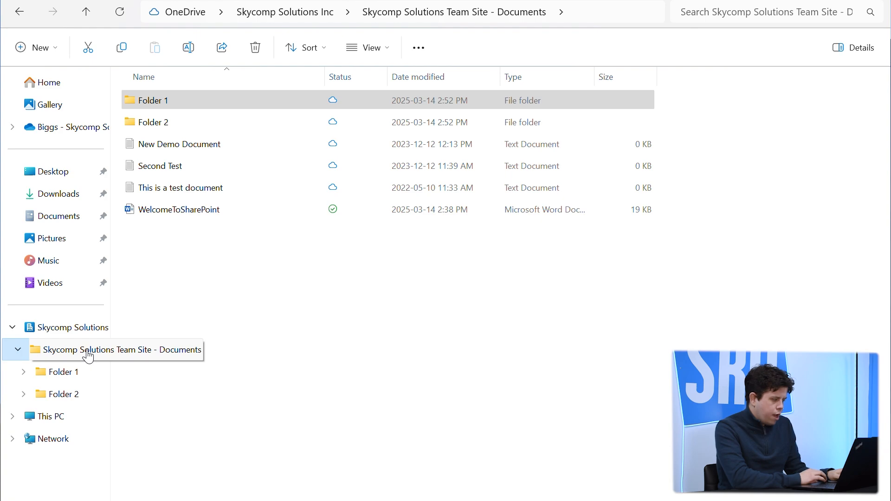
right_click(88, 350)
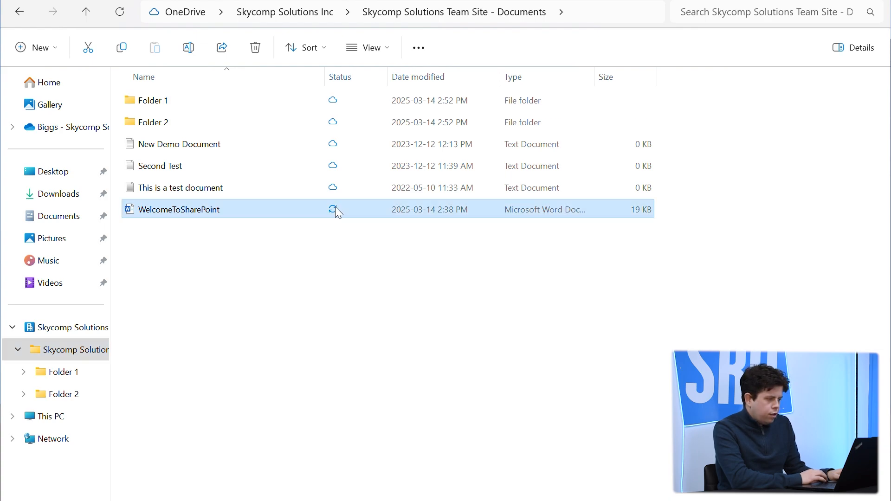
mouse_move(336, 213)
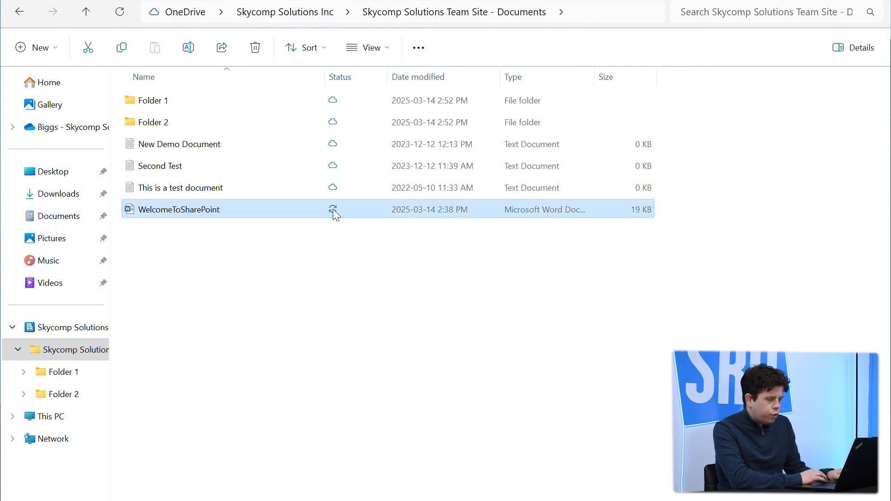
mouse_move(334, 212)
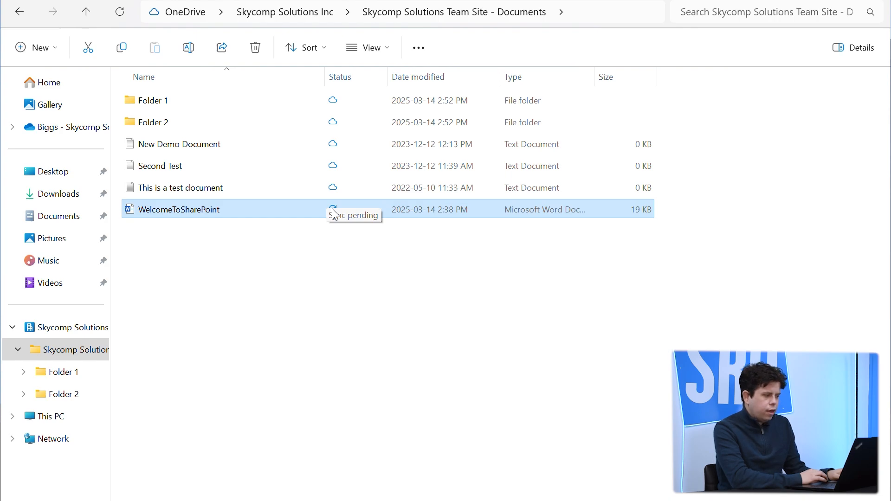
mouse_move(306, 215)
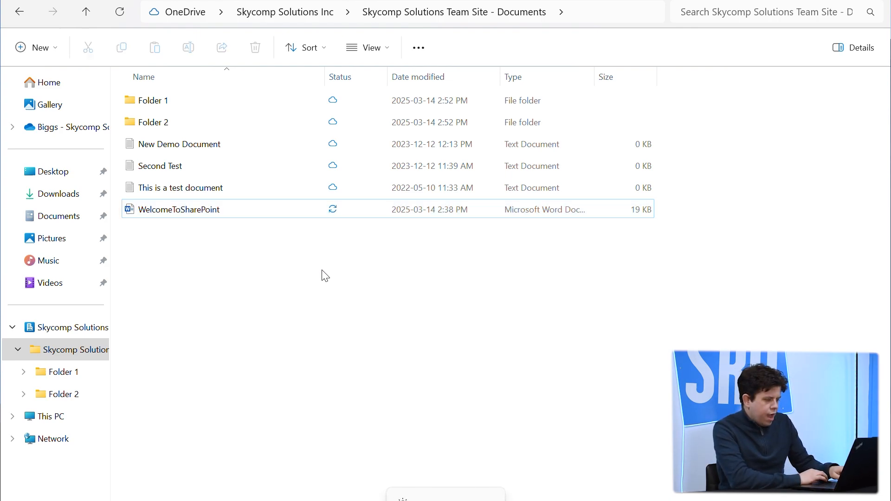
mouse_move(317, 266)
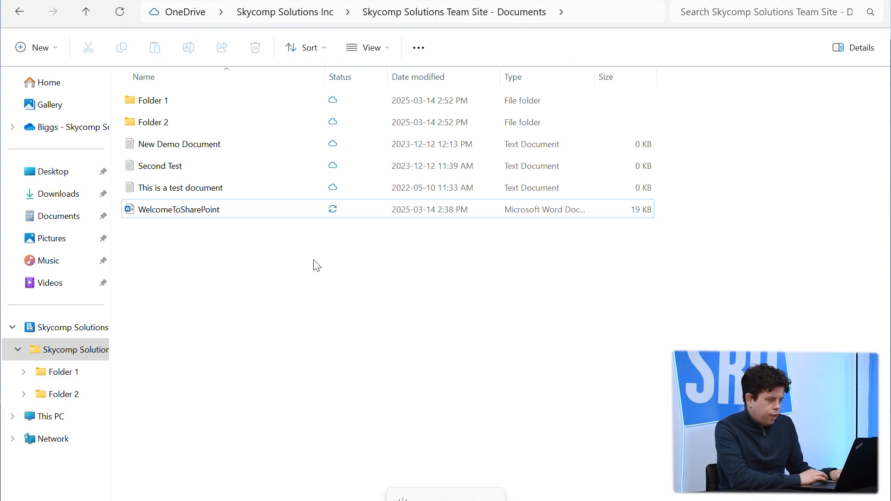
left_click(178, 210)
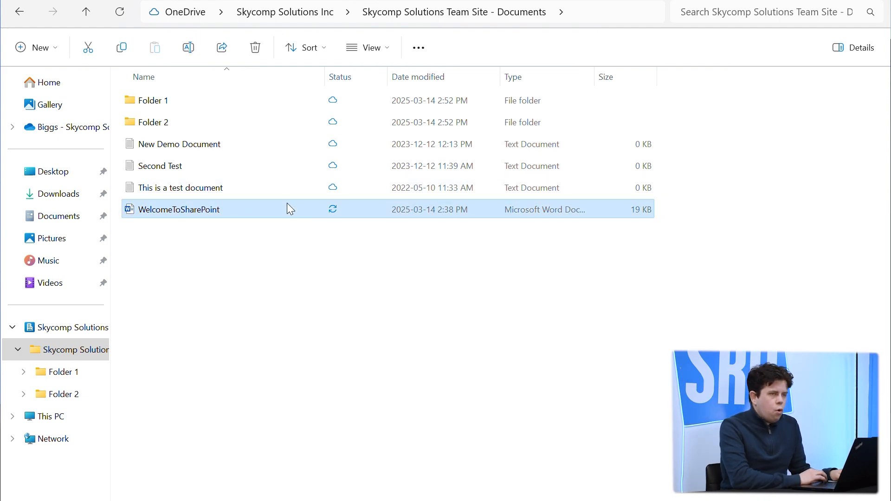
Step: Set WelcomeToSharePoint to always keep on this device and open it in Word
right_click(179, 210)
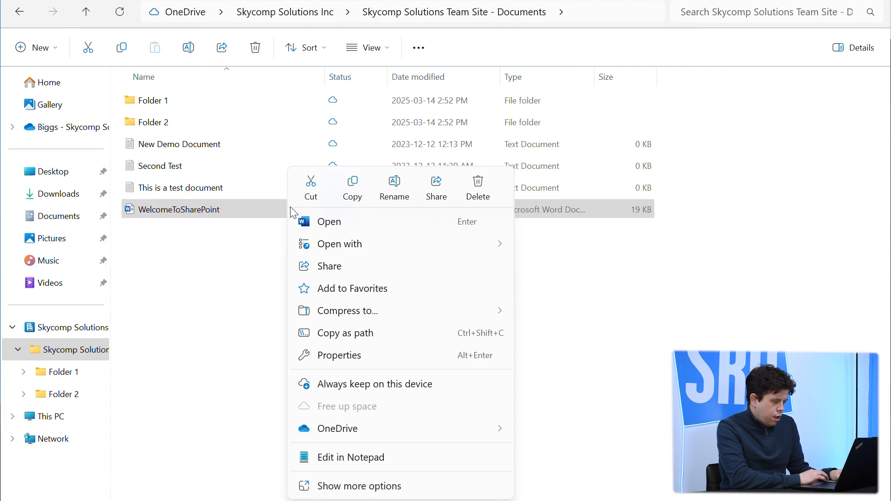
mouse_move(322, 384)
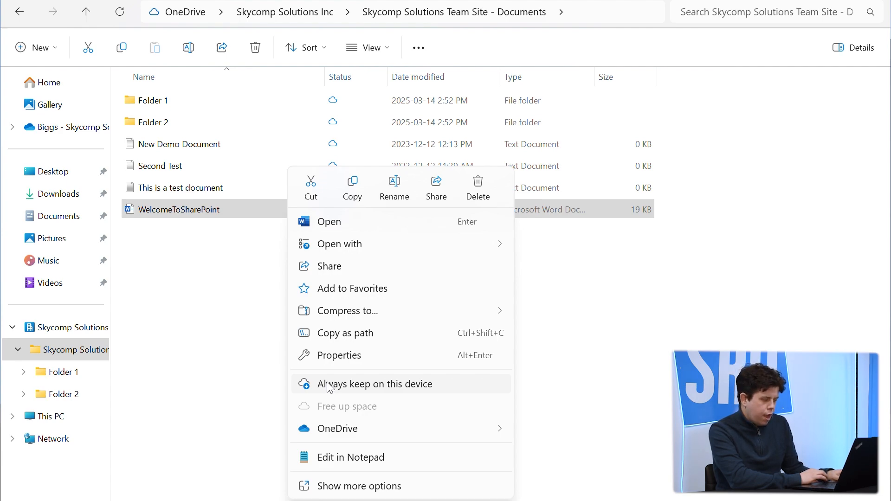
left_click(375, 385)
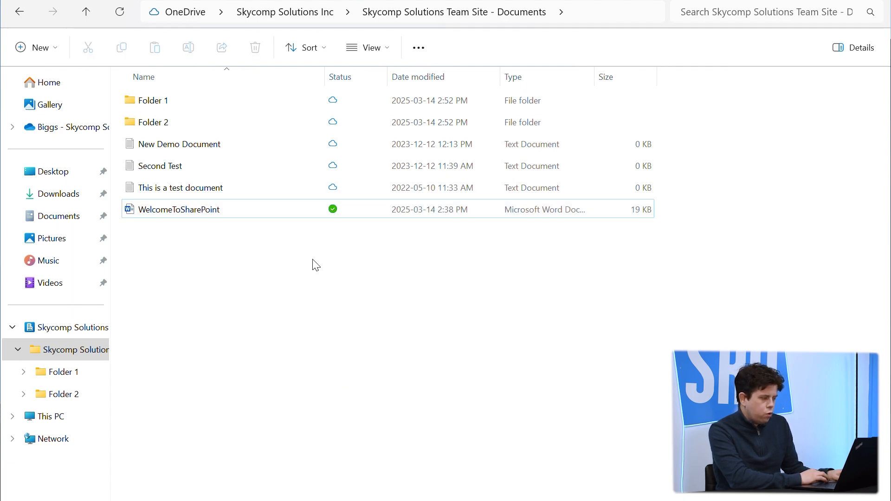
mouse_move(307, 209)
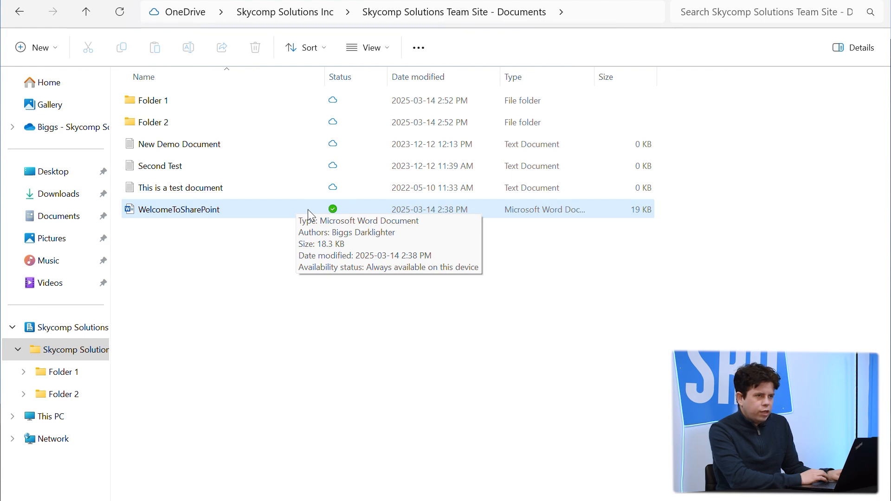
mouse_move(305, 213)
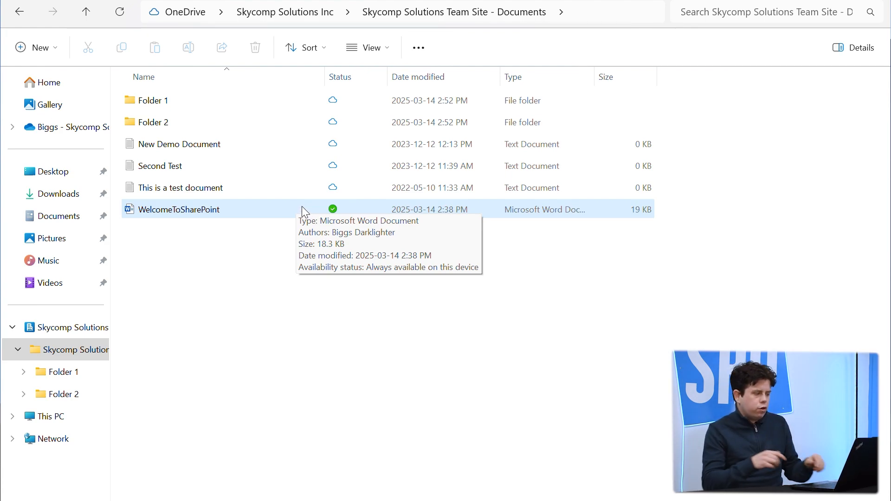
mouse_move(303, 228)
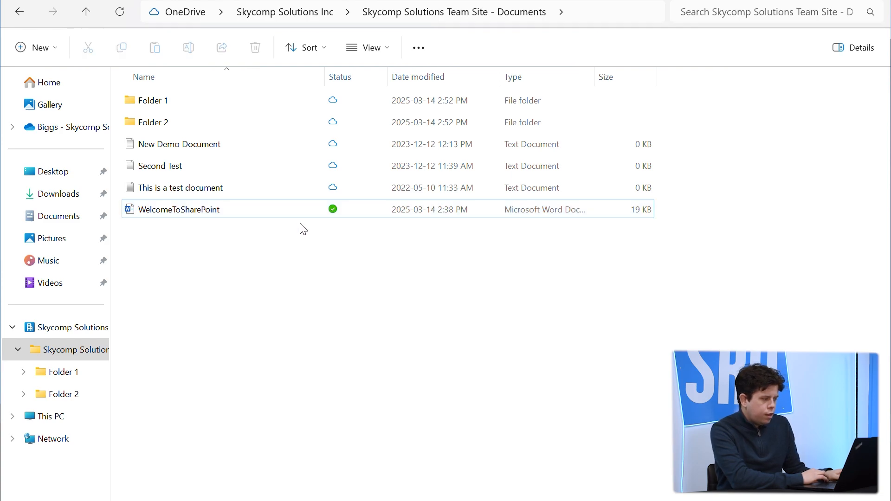
left_click(178, 210)
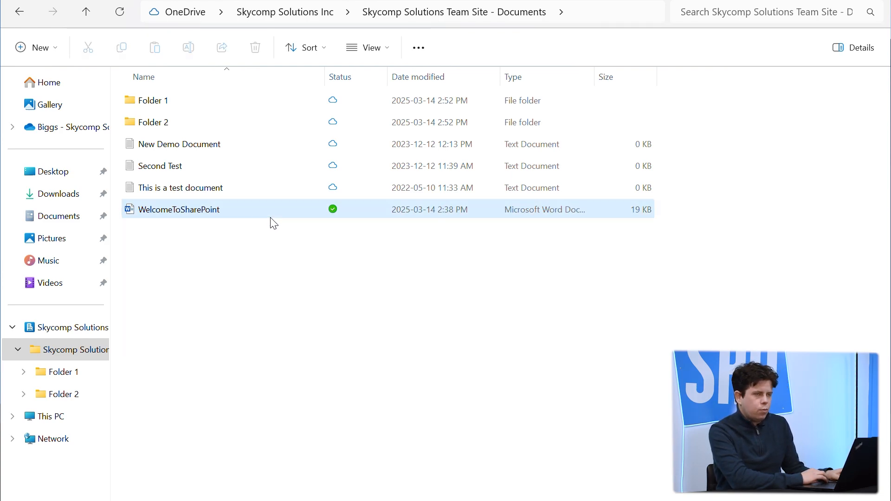
mouse_move(206, 212)
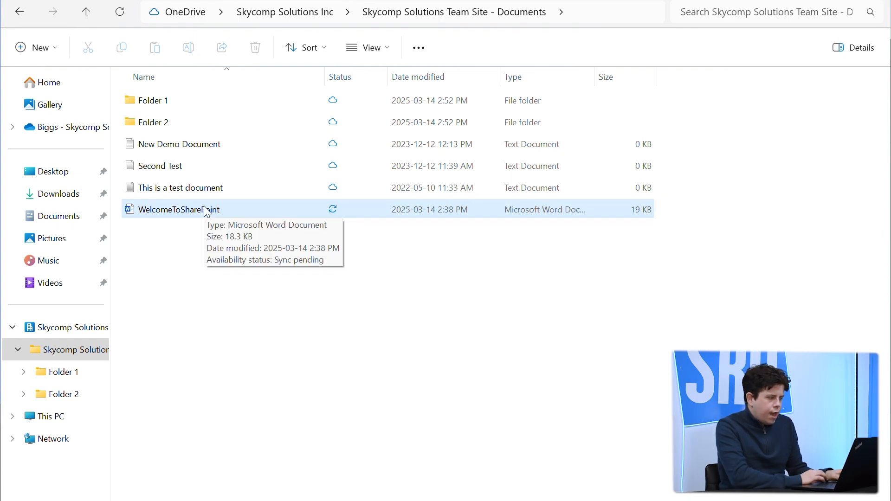
double_click(174, 210)
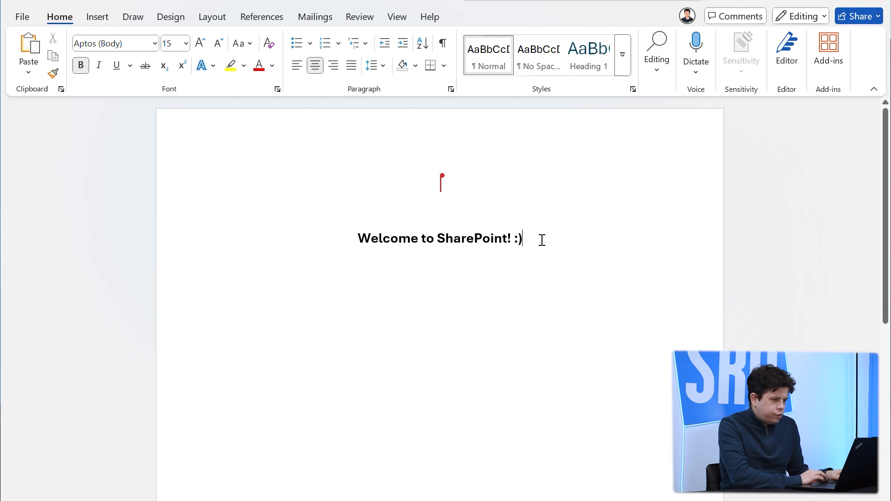
mouse_move(605, 217)
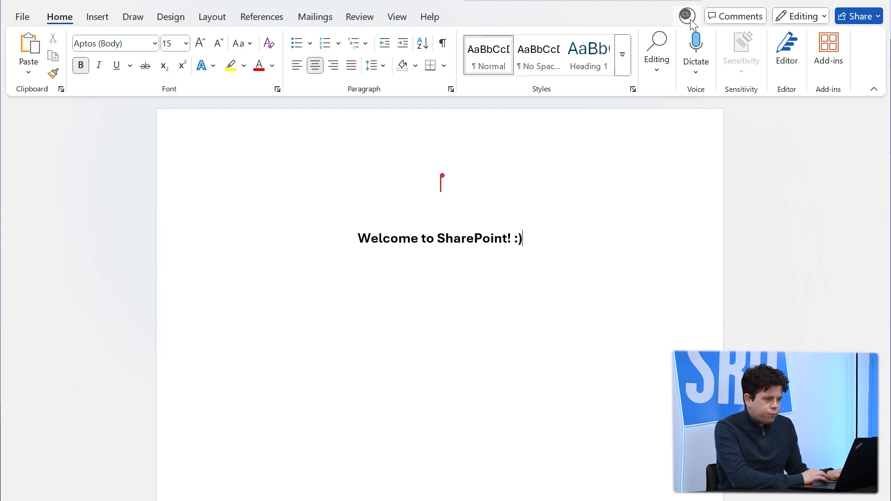
mouse_move(687, 15)
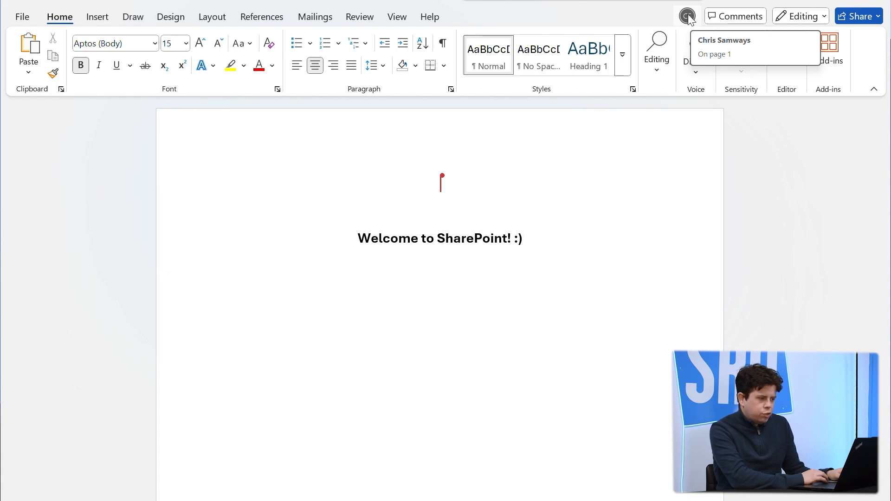
Step: Check the co-author avatar to see who is editing page 1
left_click(522, 238)
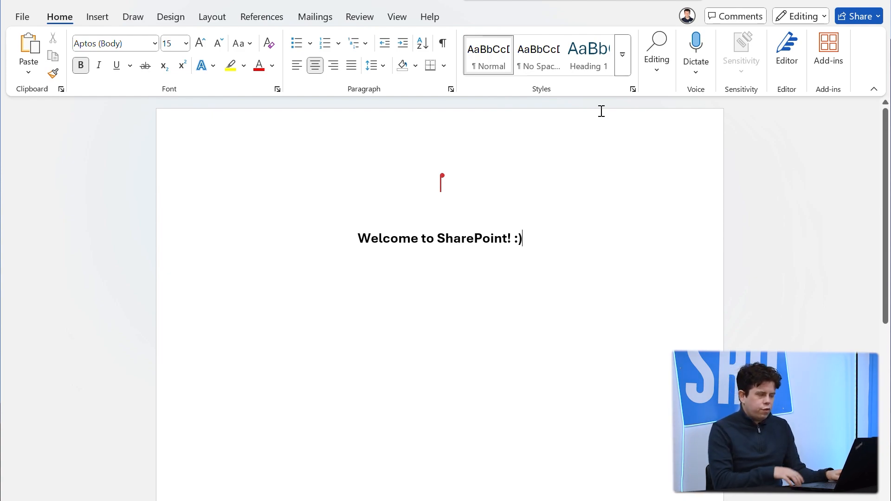
mouse_move(552, 235)
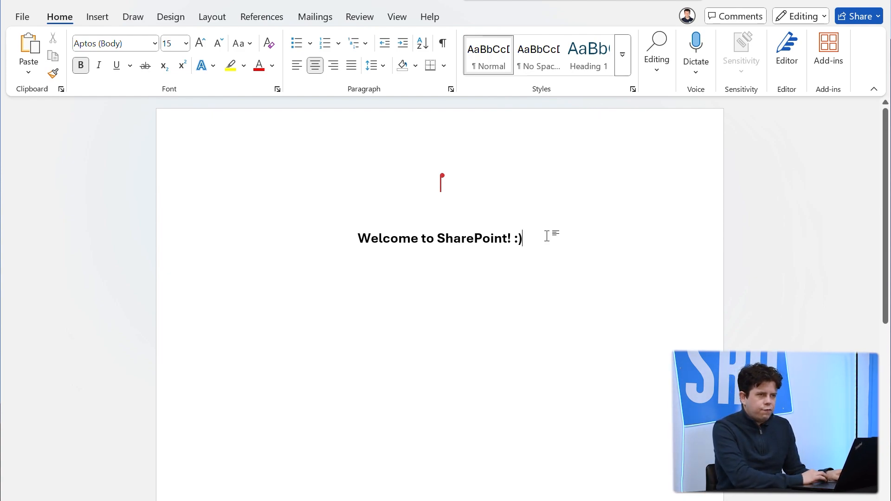
mouse_move(599, 183)
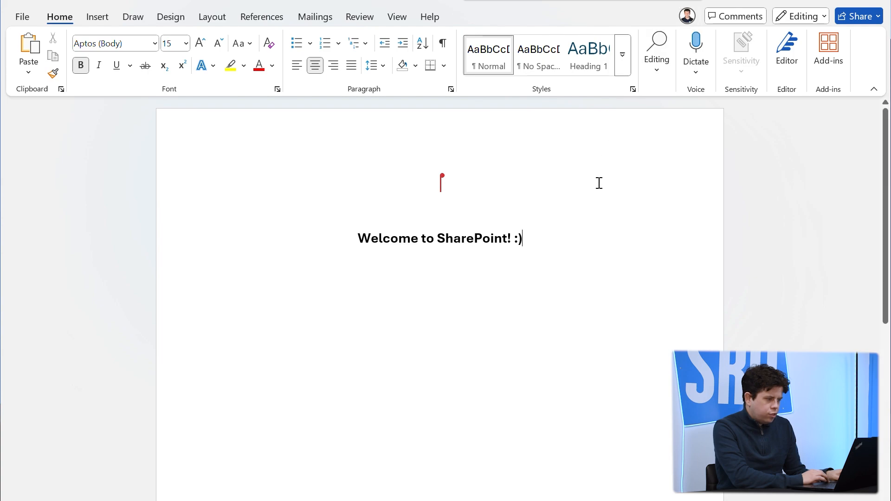
mouse_move(502, 208)
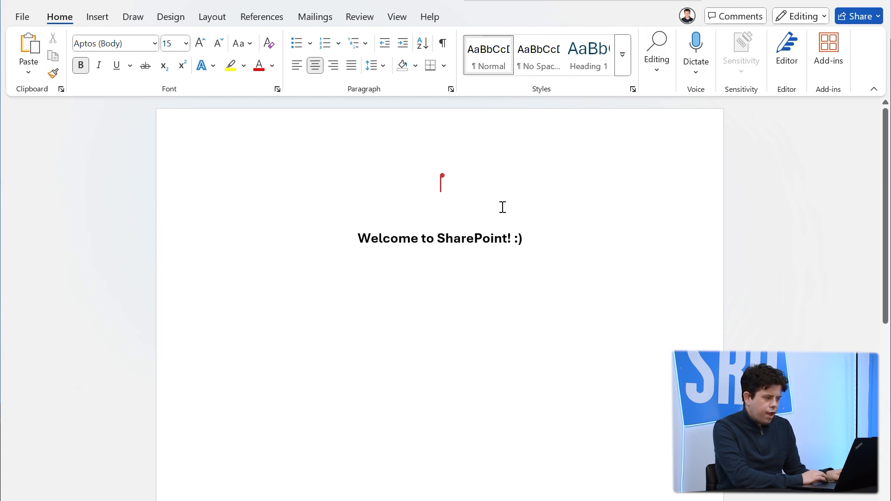
mouse_move(622, 194)
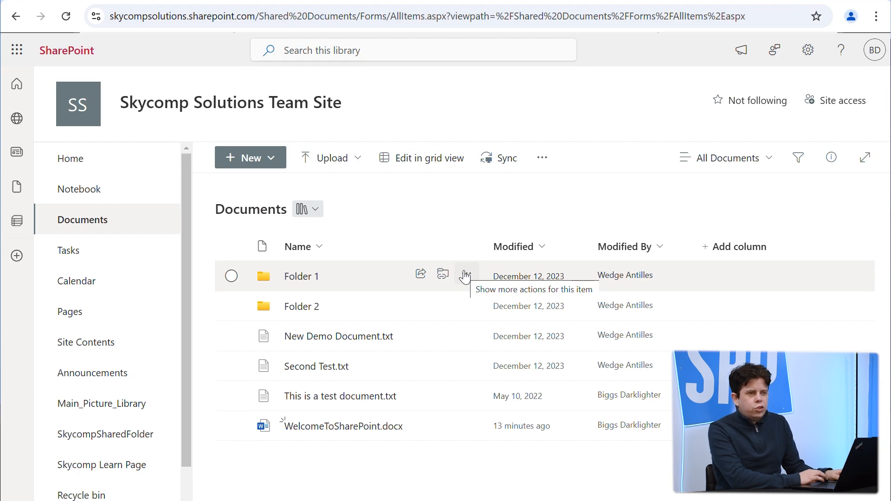
mouse_move(466, 274)
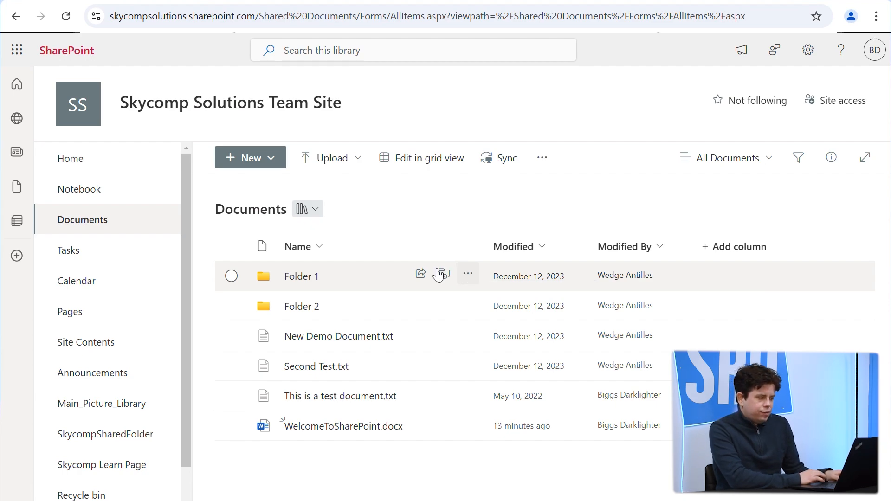
mouse_move(352, 273)
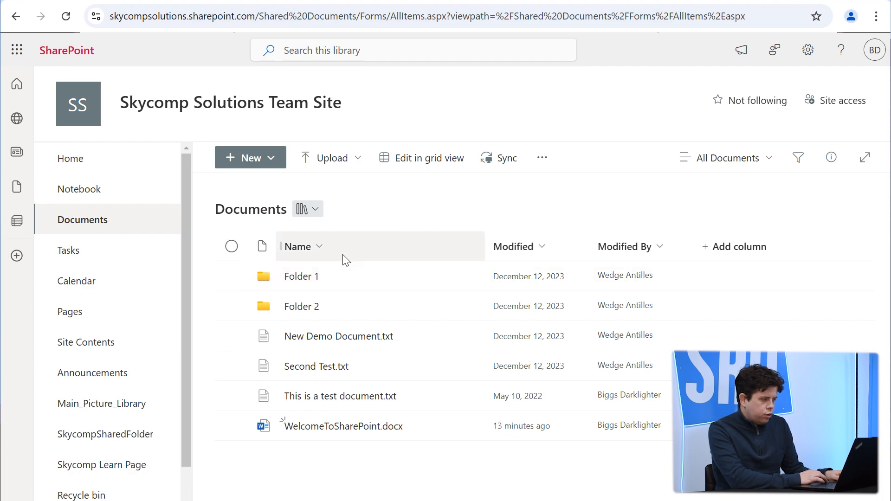
mouse_move(465, 286)
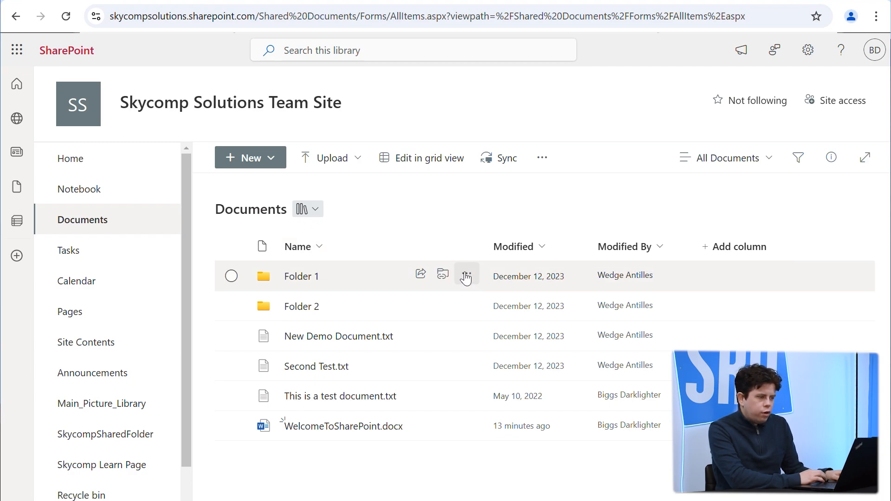
Step: Open the actions menu for Folder 1 in the Documents library
left_click(466, 276)
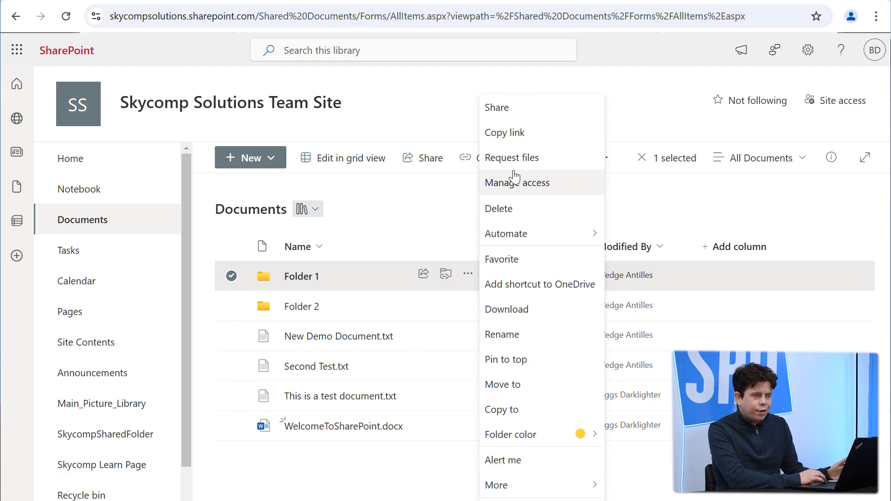
mouse_move(508, 185)
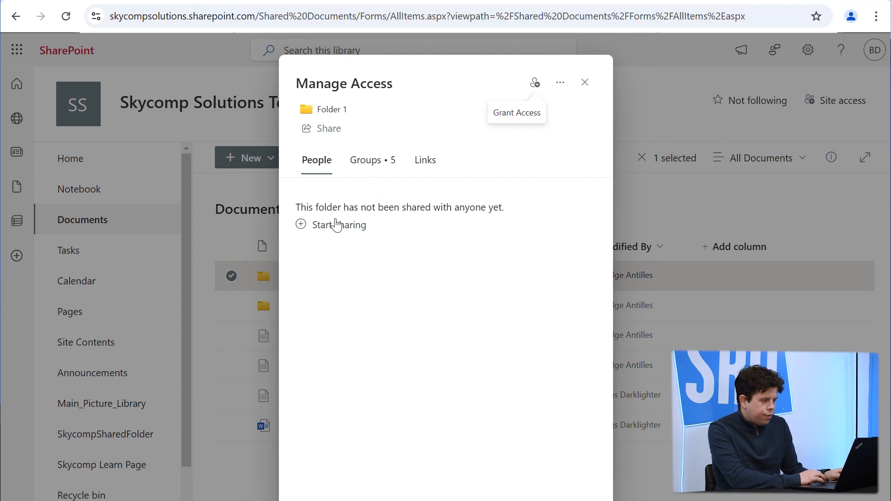
Step: Review Folder 1's five groups, return to People, and close the access panel
left_click(365, 160)
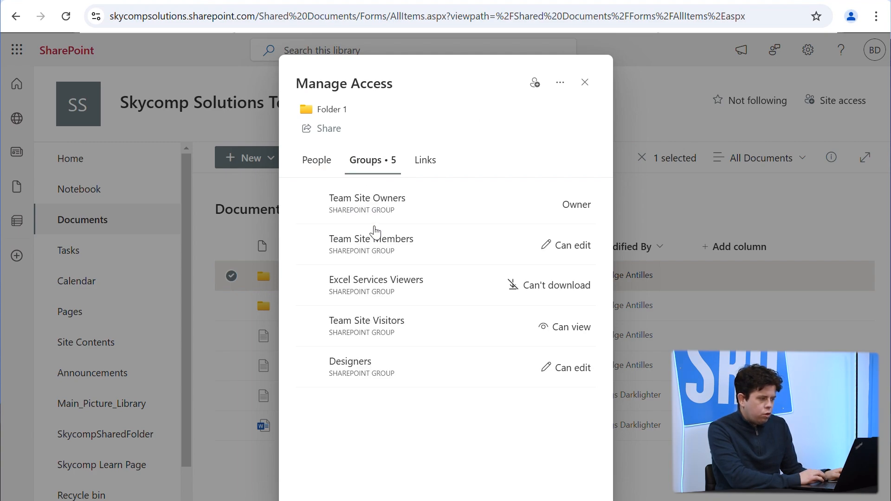
mouse_move(443, 319)
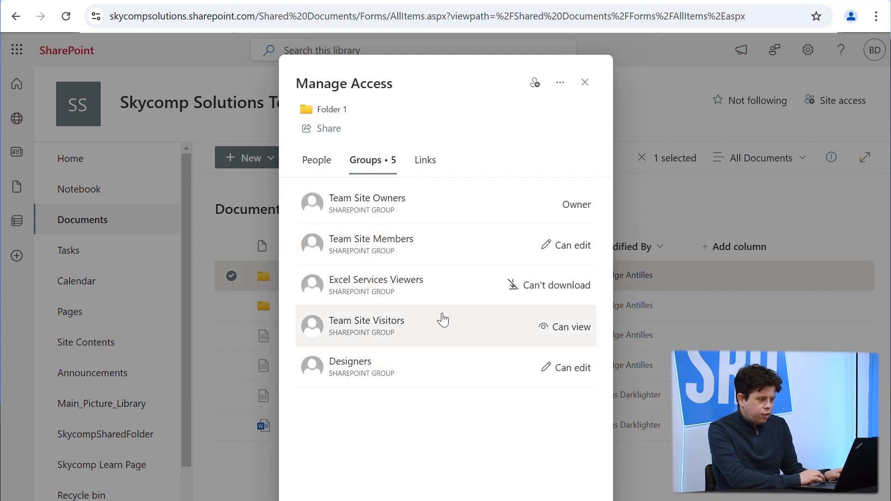
mouse_move(516, 342)
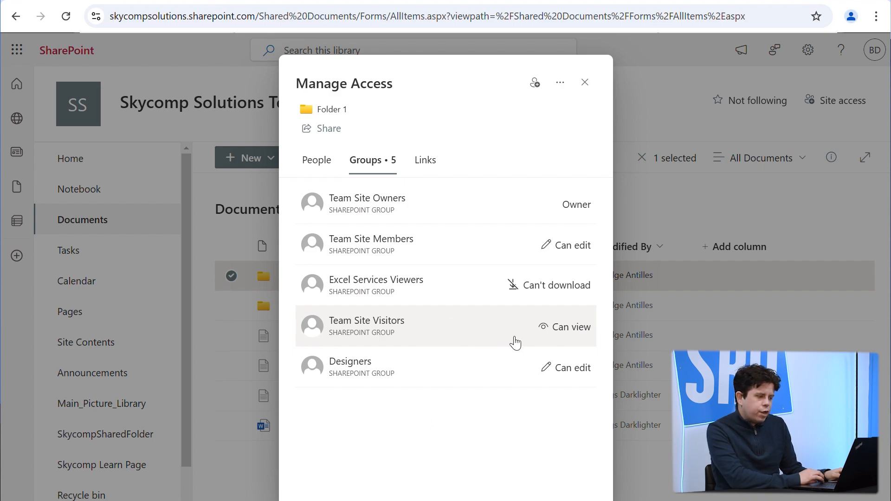
mouse_move(441, 369)
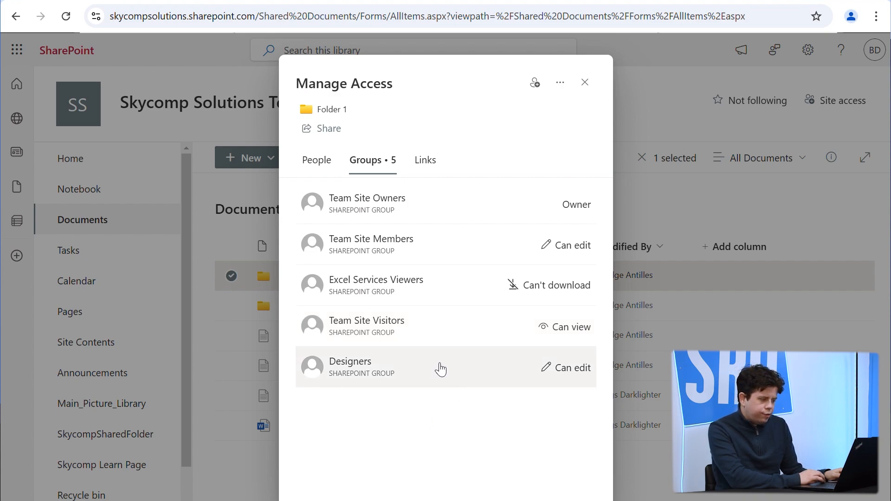
mouse_move(430, 235)
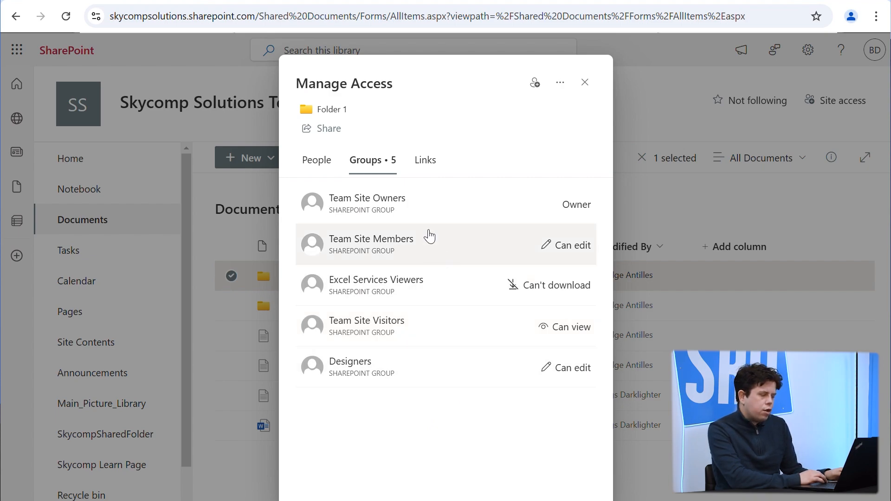
left_click(316, 160)
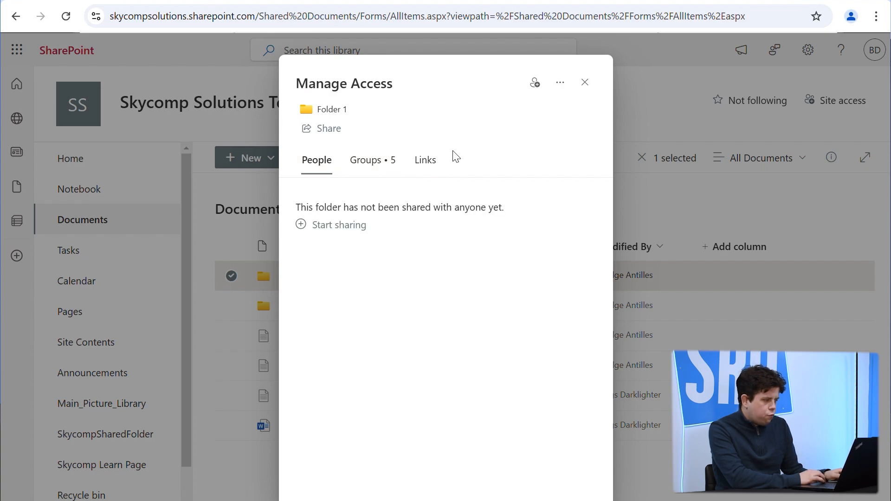
mouse_move(524, 131)
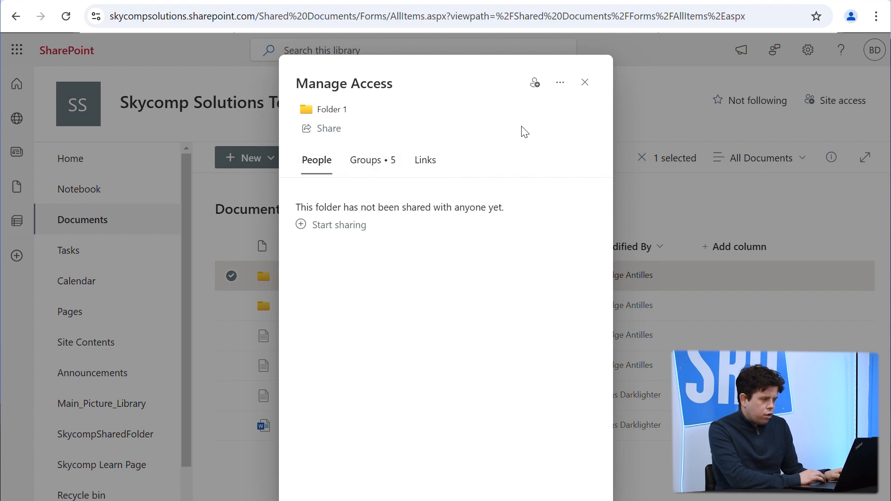
mouse_move(586, 83)
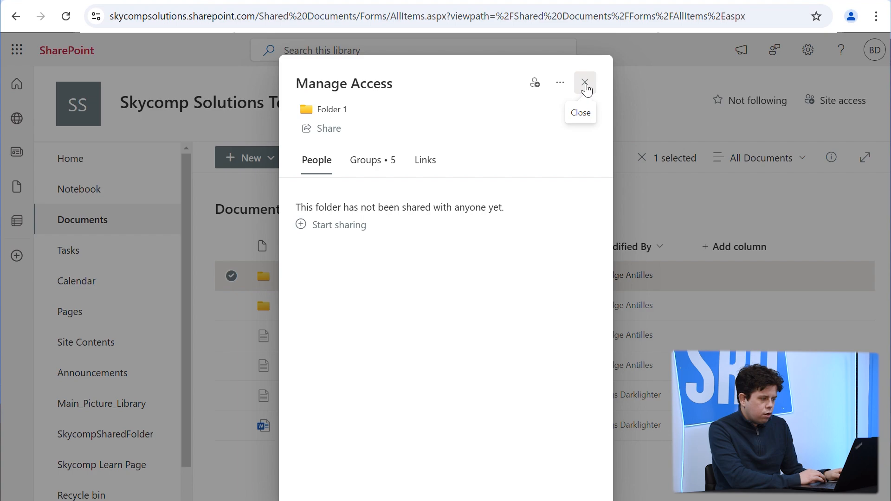
left_click(585, 83)
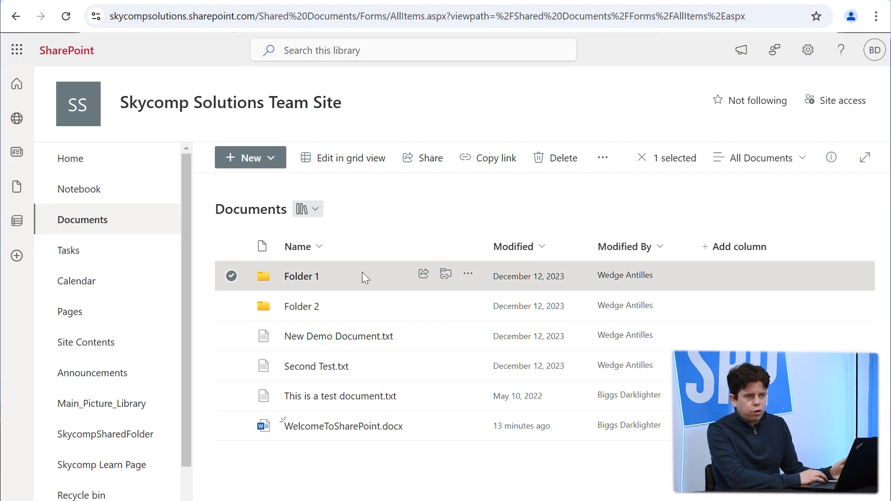
mouse_move(352, 291)
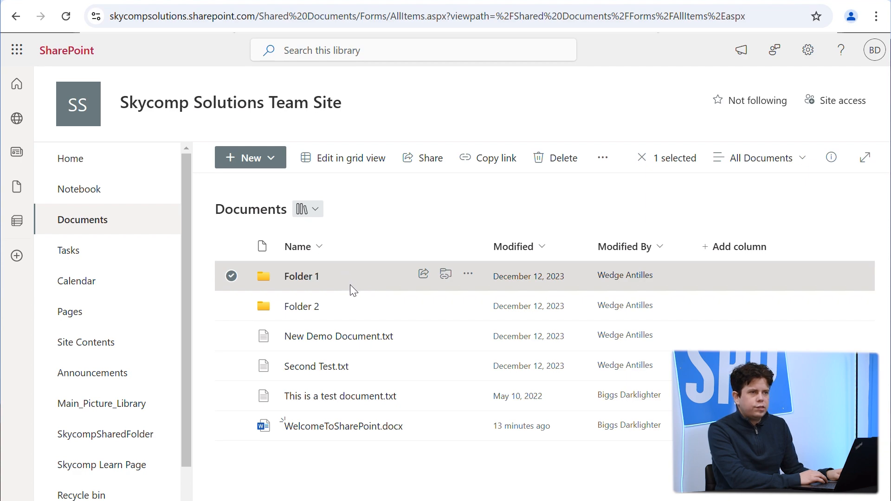
mouse_move(373, 252)
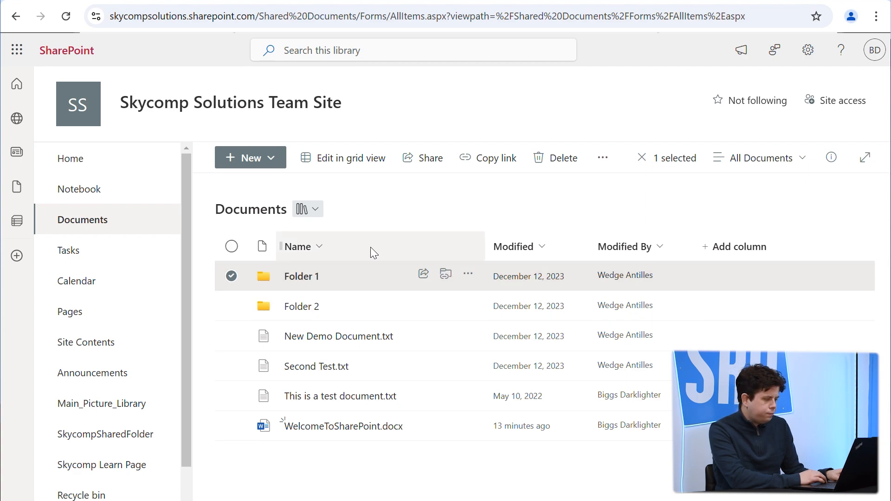